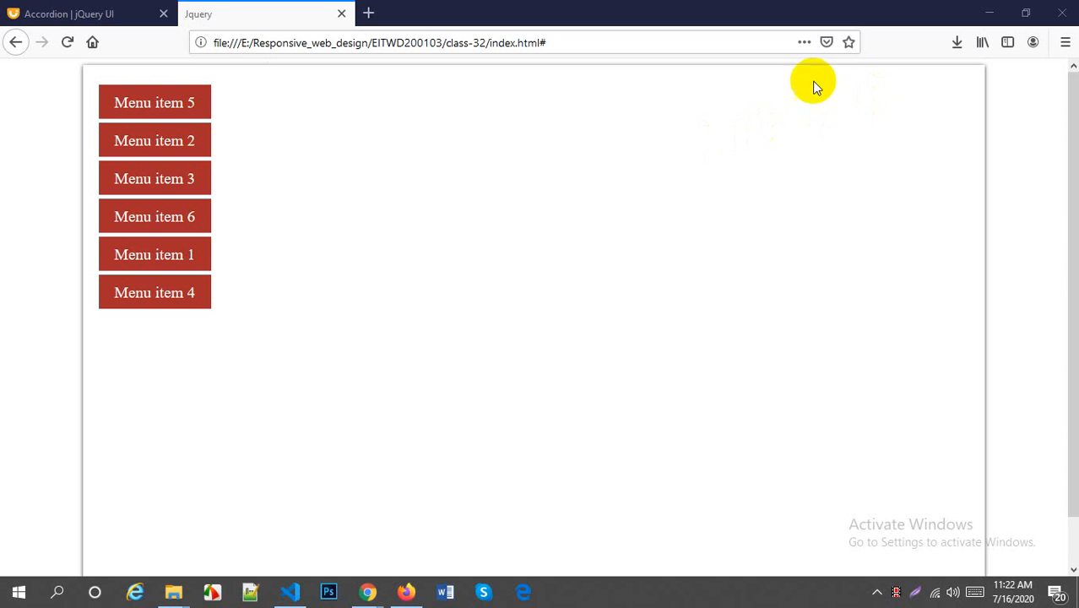
Step: Delete the $("ul").sortable(); line from script.js, leaving the ready function empty
click(291, 591)
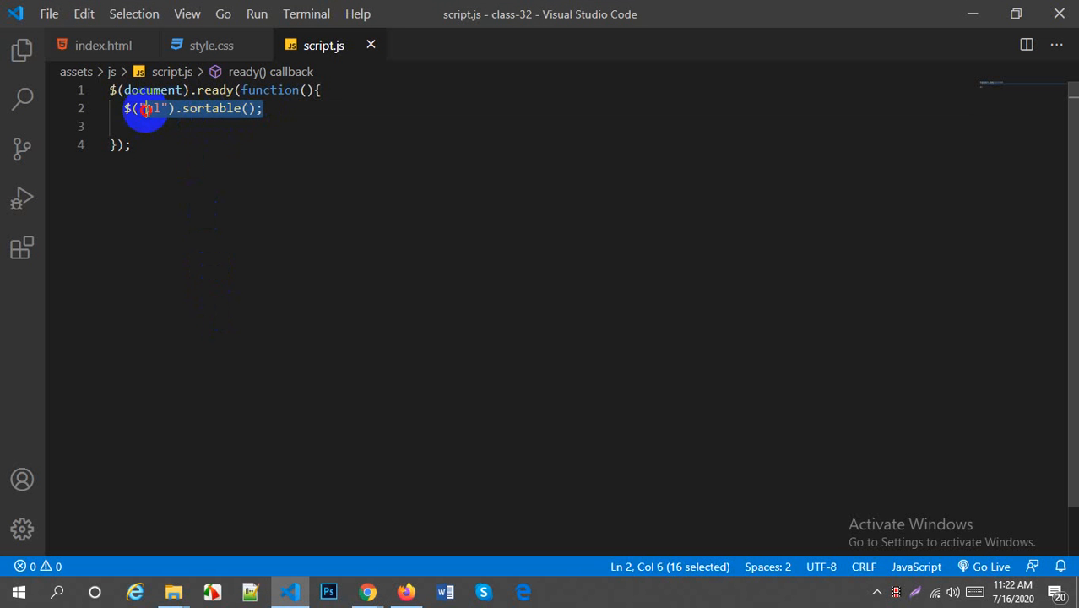
key(Delete)
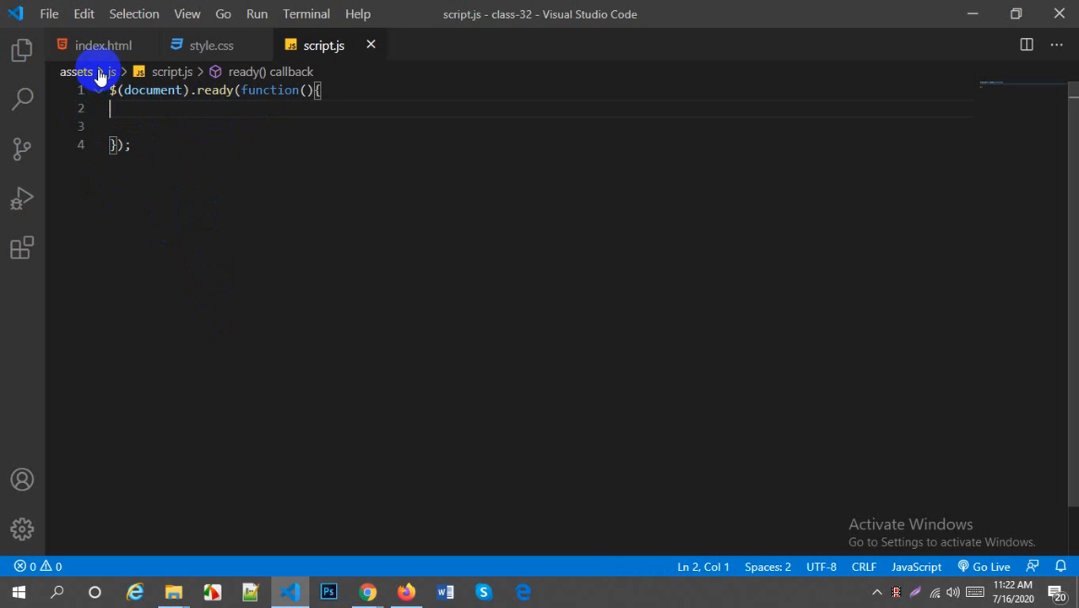
Step: In index.html, replace the menu list with a div#accordion container
click(103, 44)
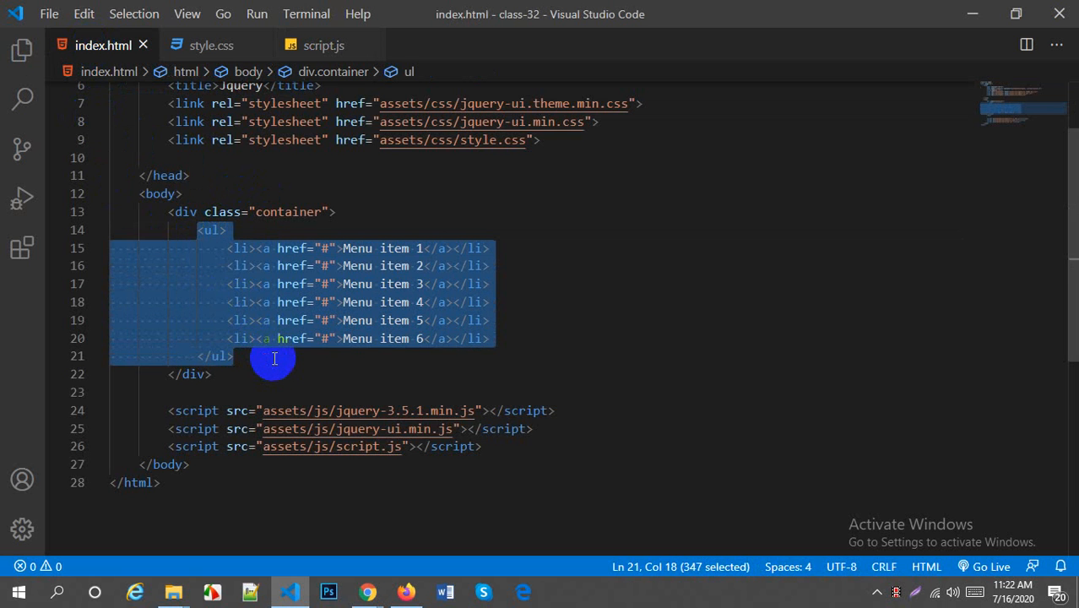
text(#)
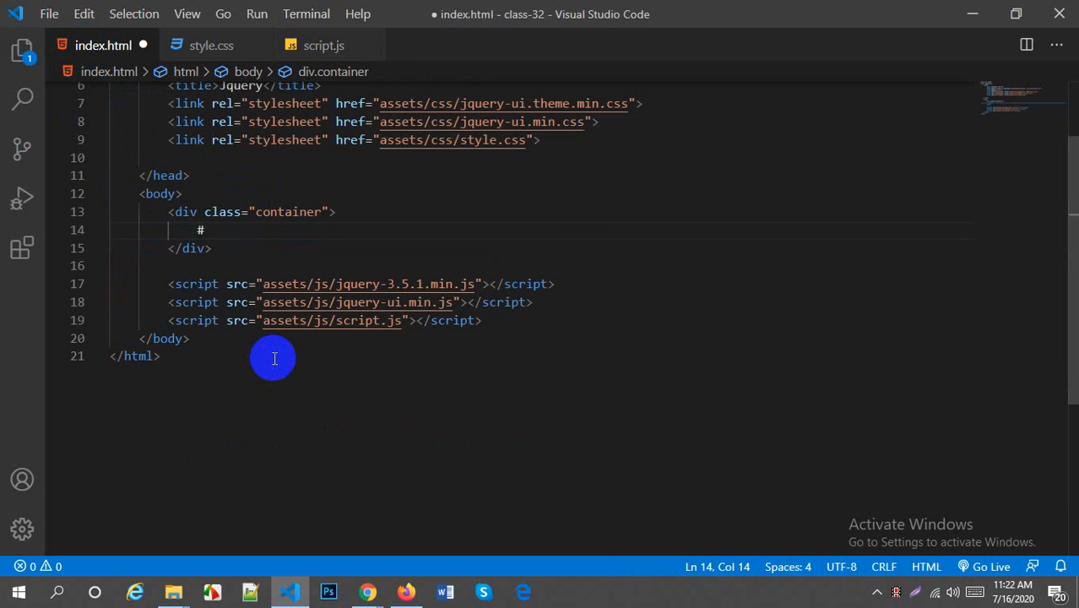
text(accordion"></div>)
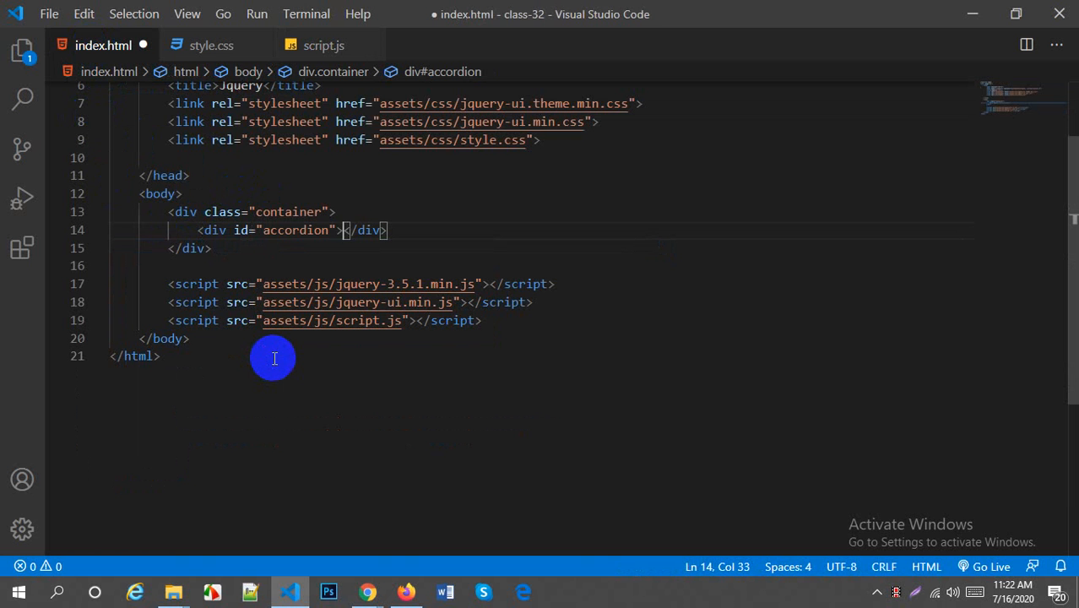
key(Enter)
text(<h4></h4>)
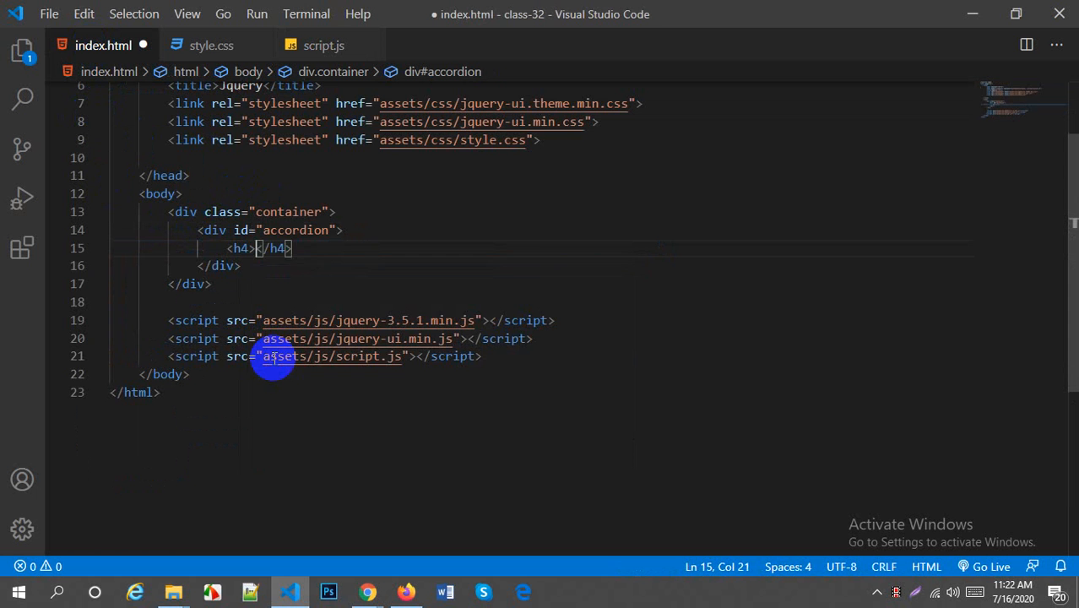
Step: Inside the accordion add an h4 'Section 1' and a div holding a lorem paragraph
text(Section)
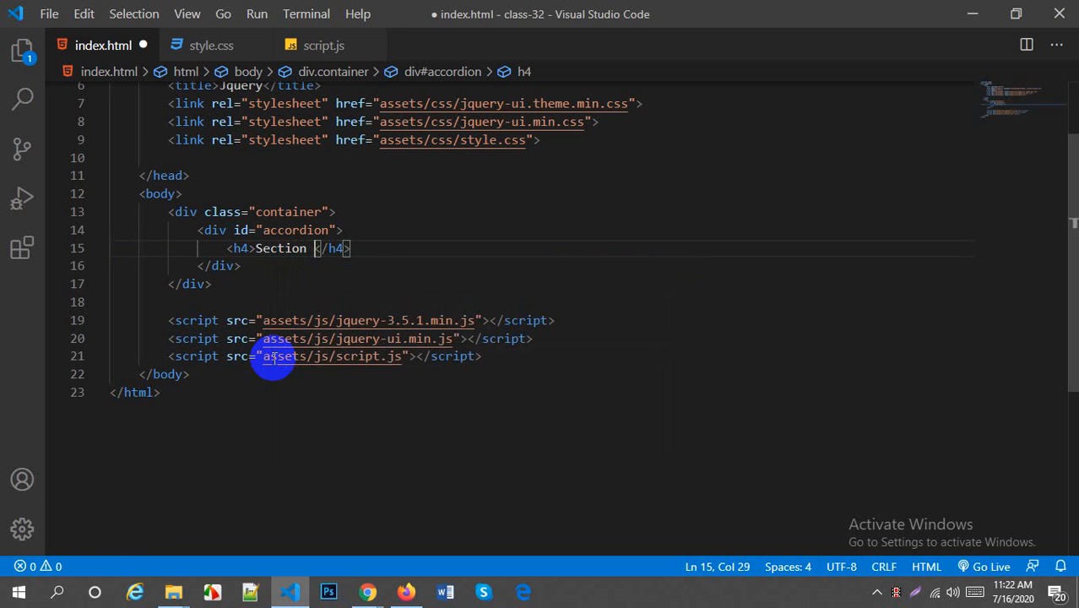
text(1)
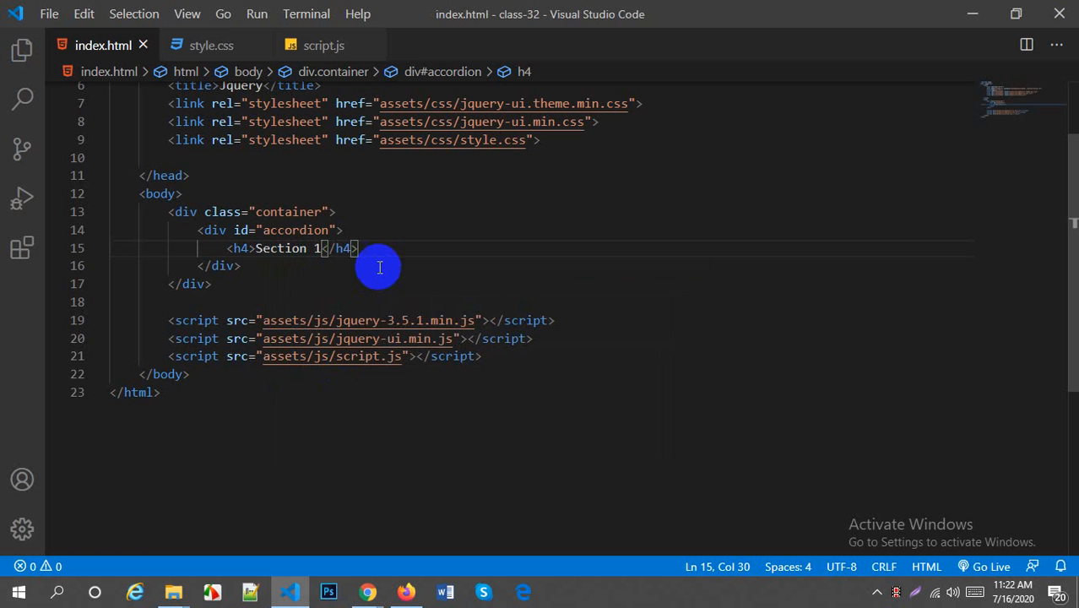
text(<div></div>)
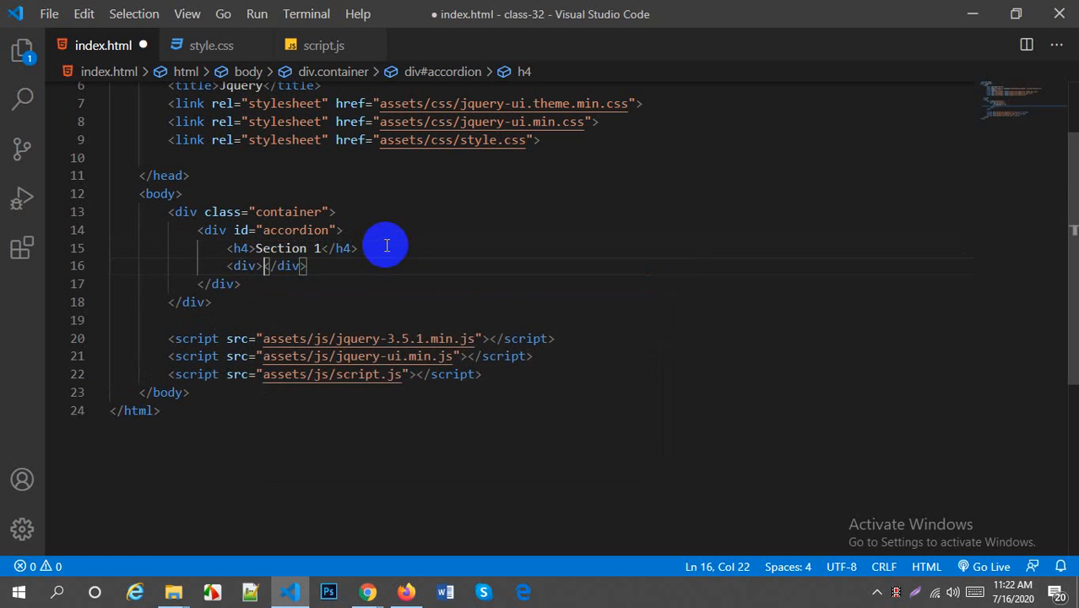
text(p)
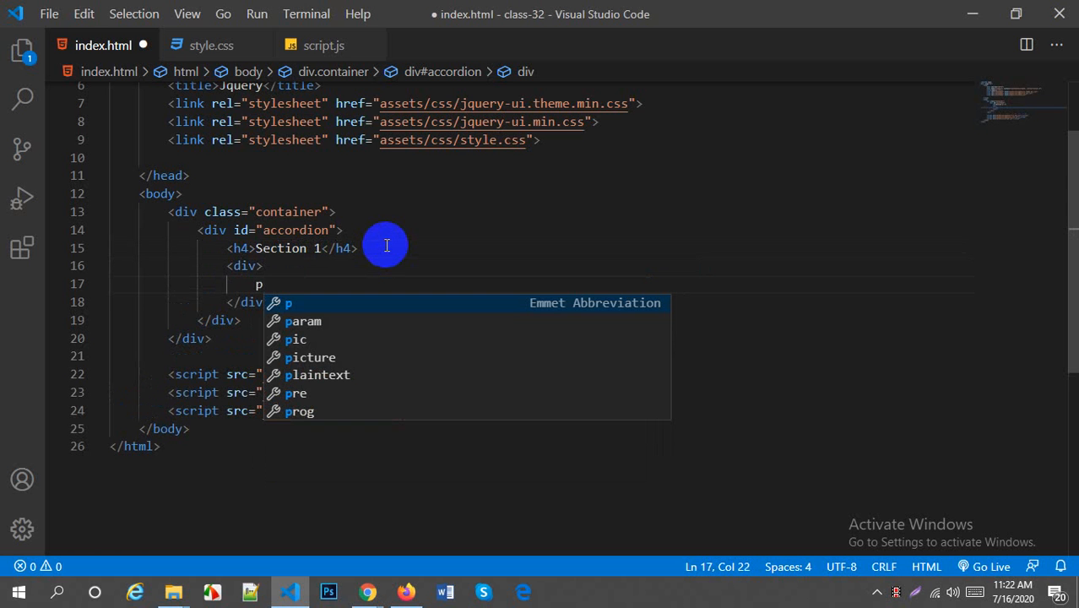
text(loremque non ea itaque harum, modi quae, ducimus ab! Minima, hic? Laborum.)
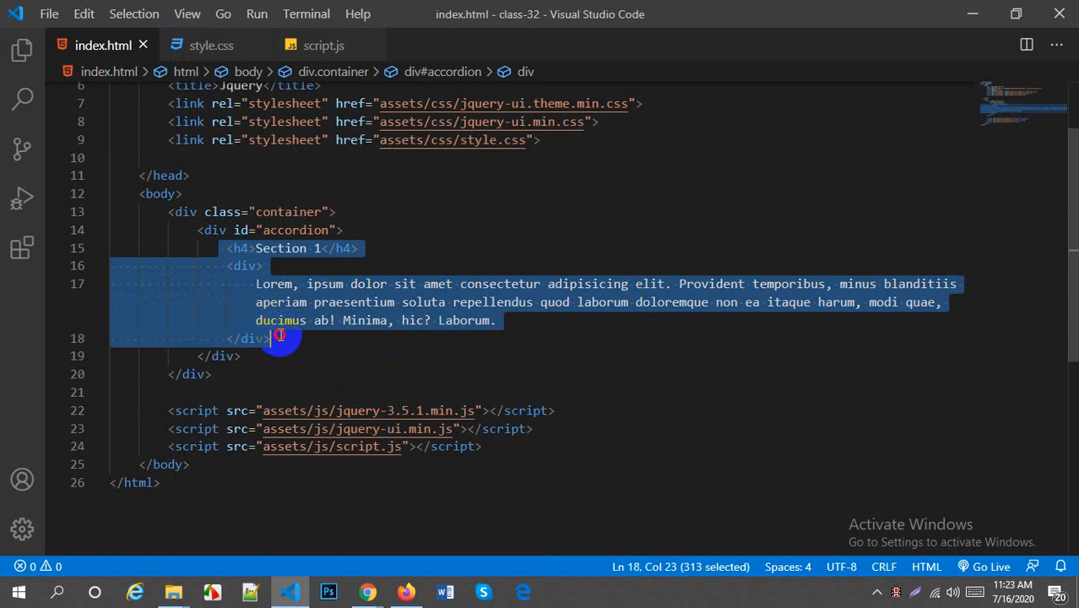
Step: Duplicate the first section and add a <!-- section 1 --> comment above it
key(ctrl+v)
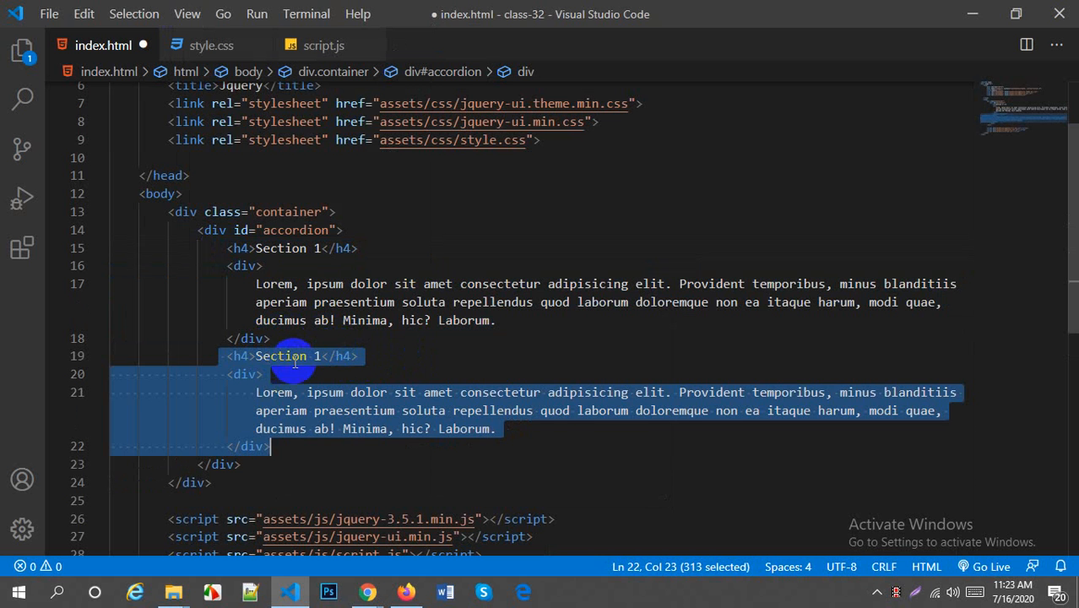
click(330, 355)
text(2)
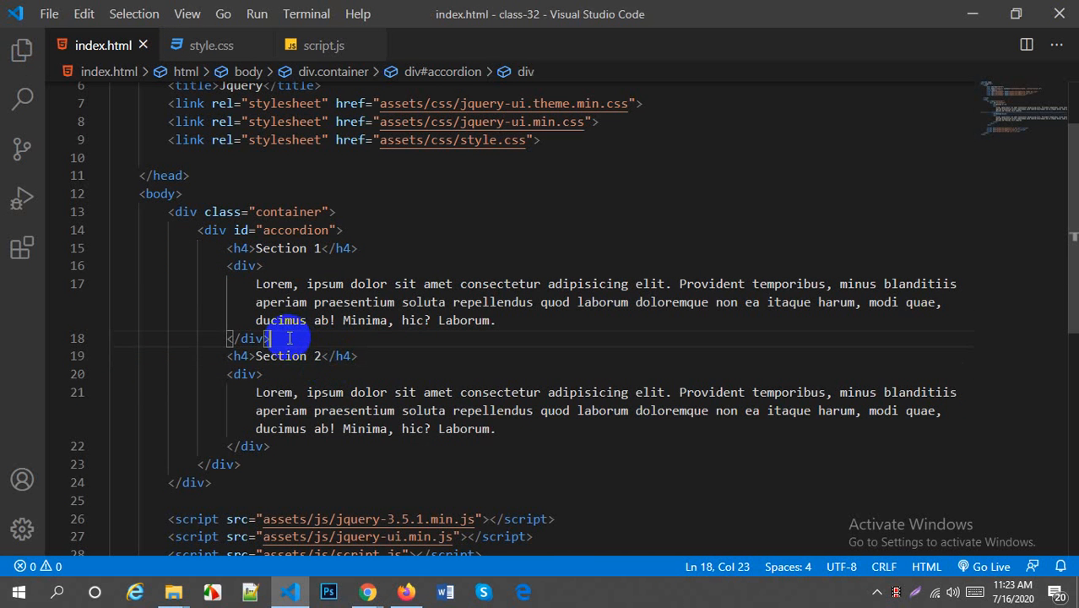
key(Enter)
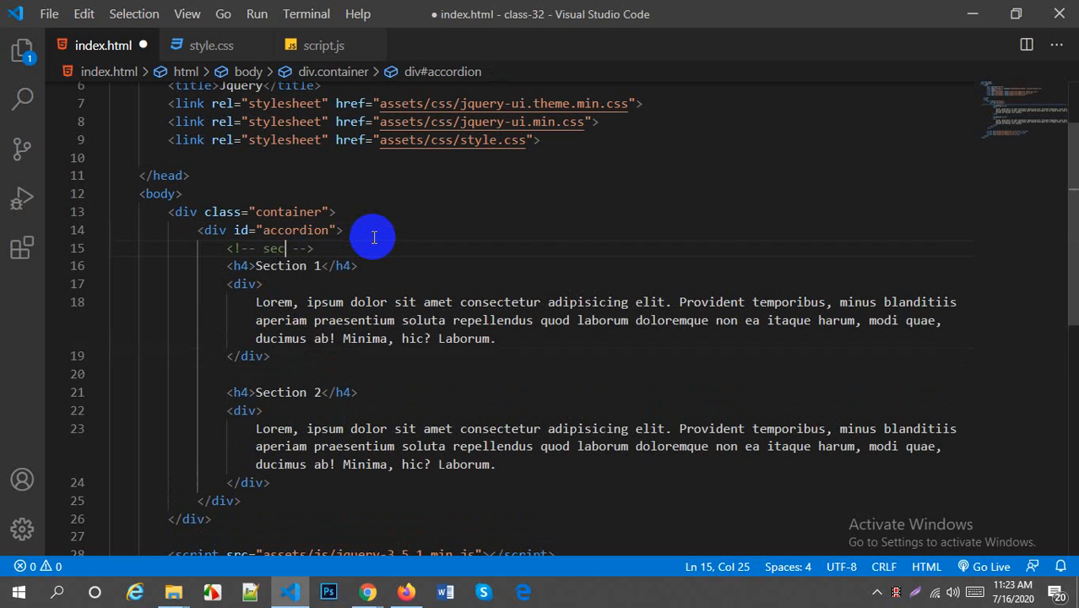
text(tion 1)
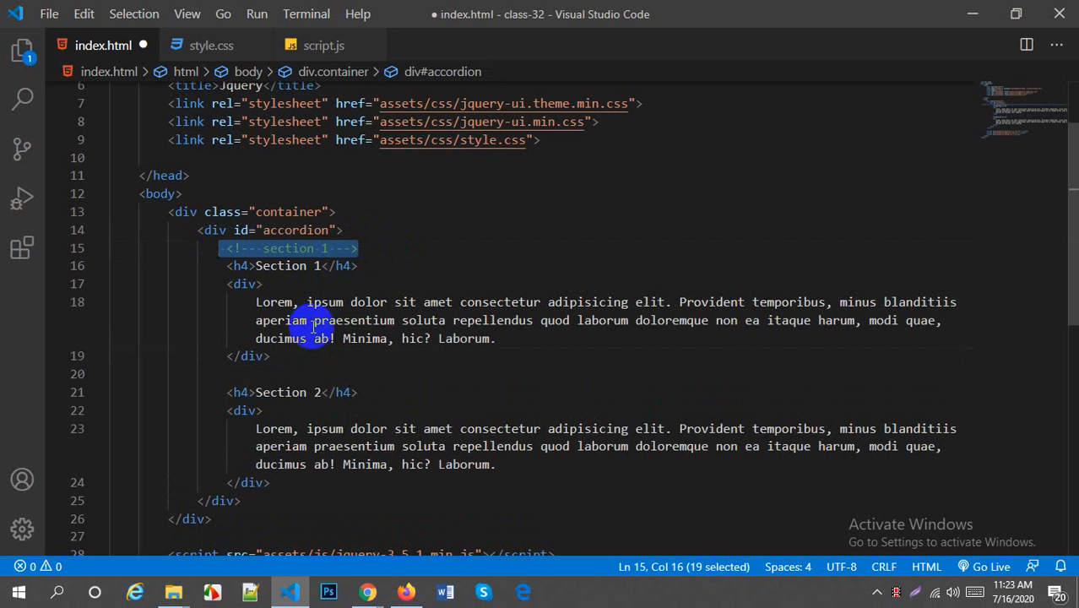
Step: Comment the second section, duplicate it as a third with heading Section 3, and save
key(enter)
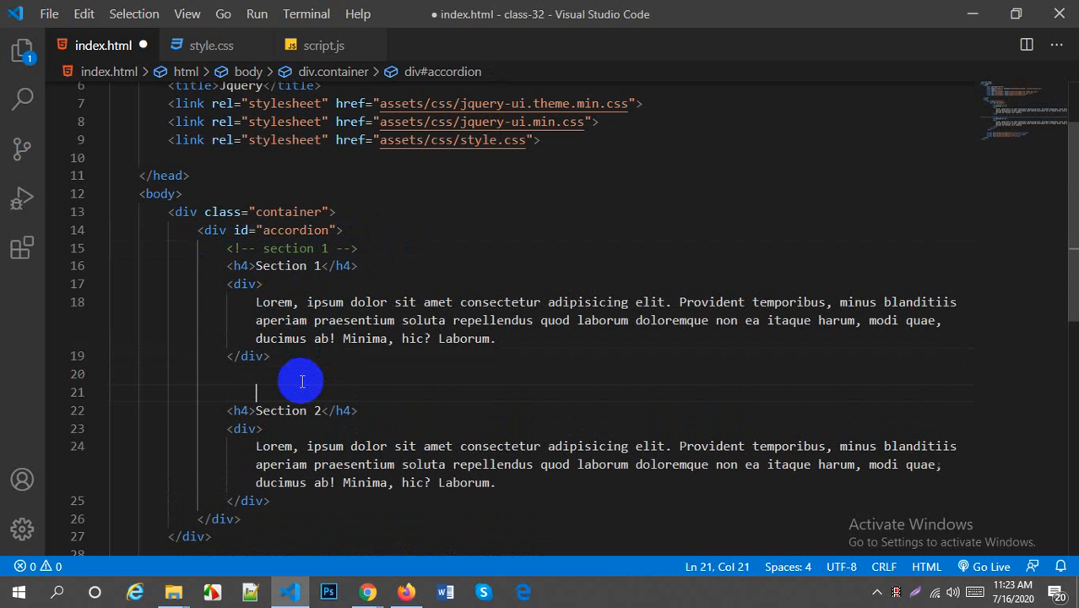
text(<!-- section 1 -->)
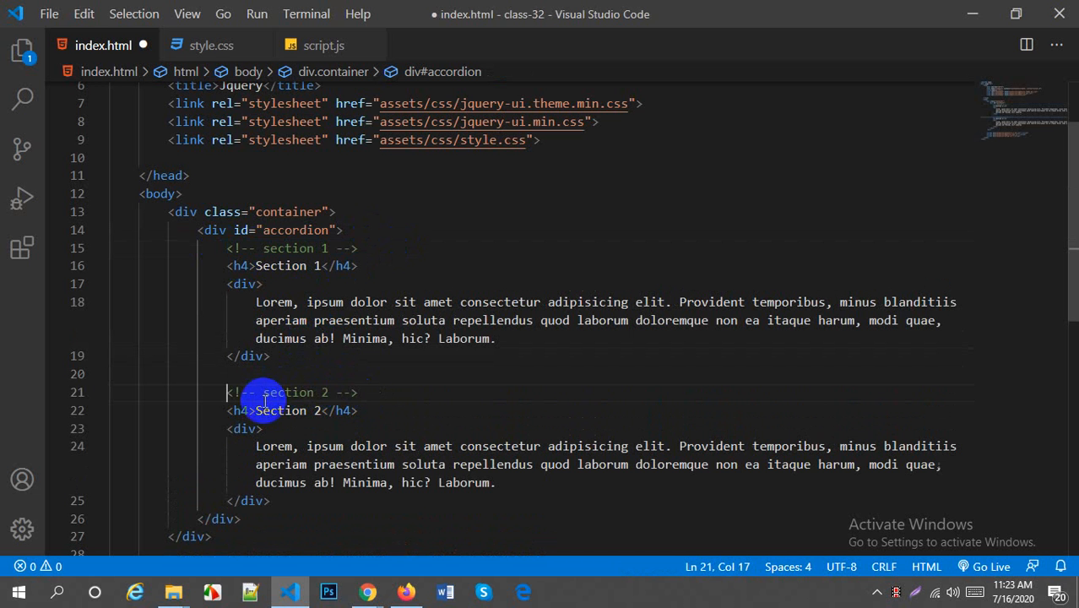
key(ctrl+s)
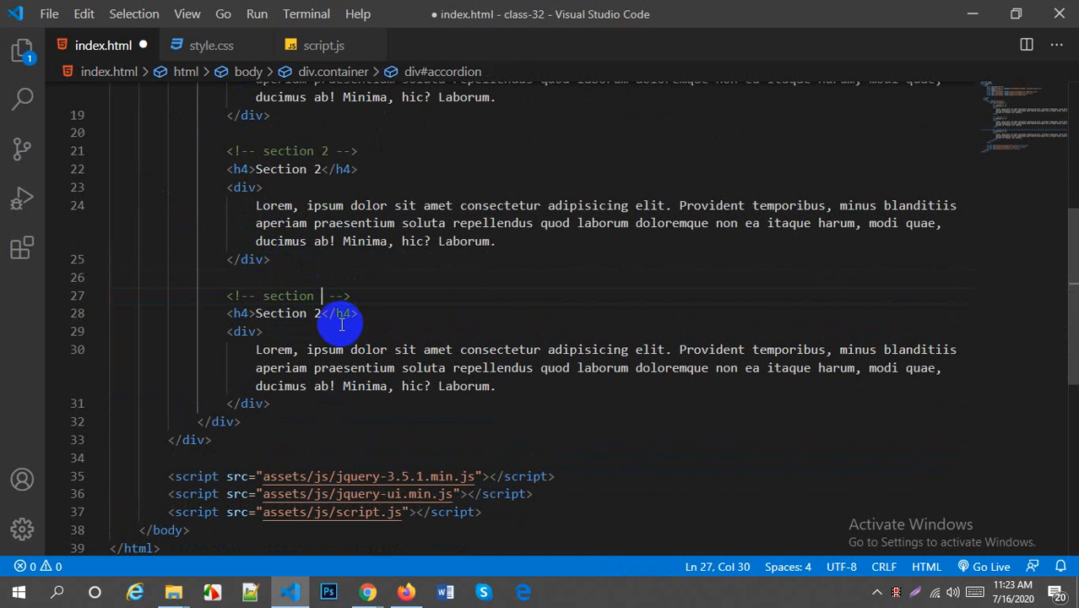
text(3)
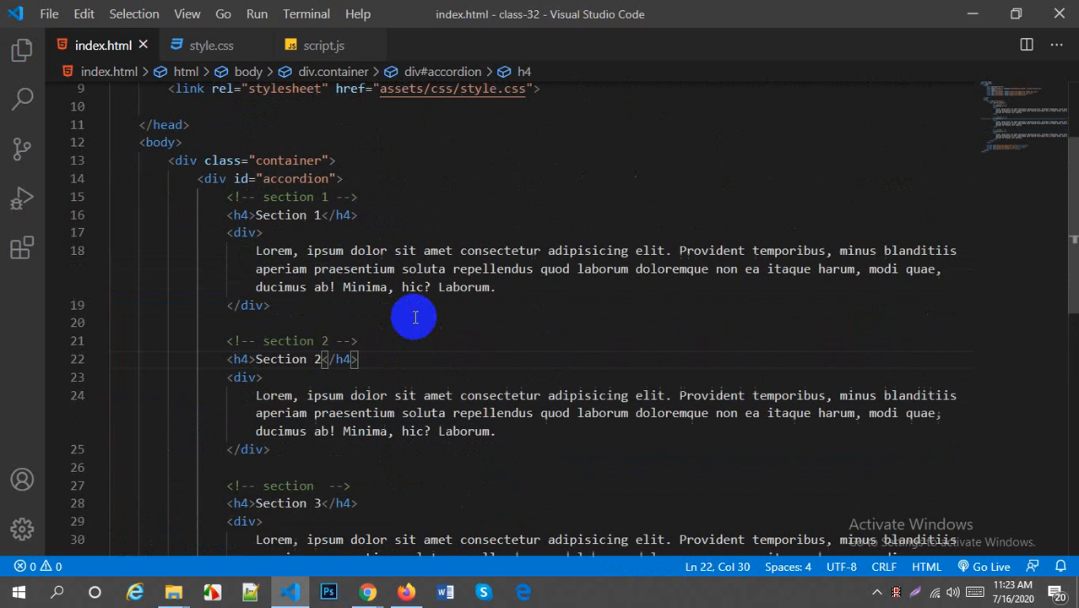
Step: Add an extra lorem paragraph inside the Section 2 and Section 3 divs and save
scroll(down, 3)
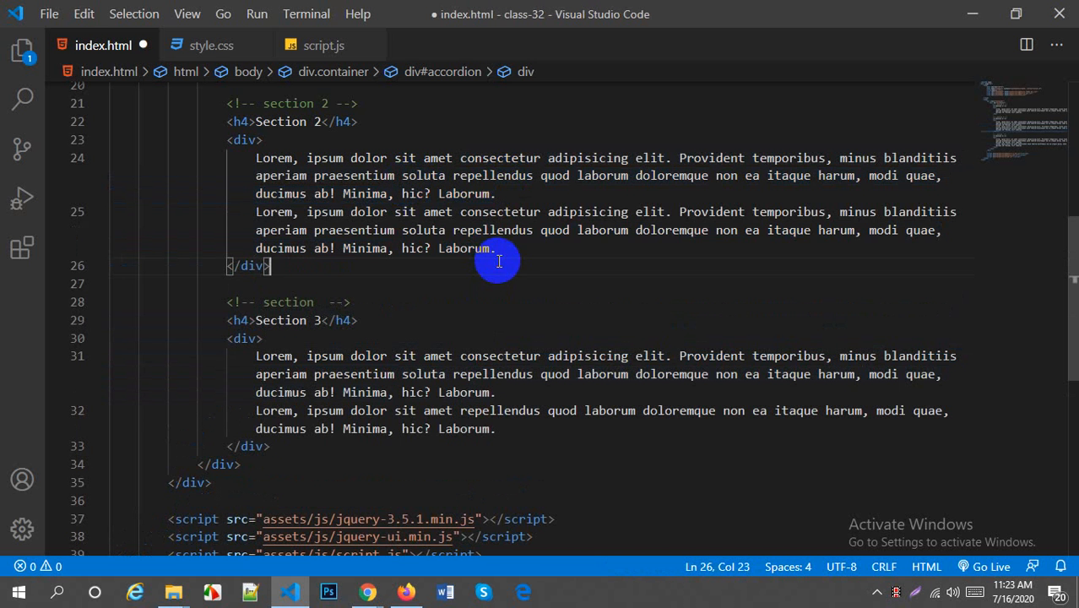
scroll(up, 3)
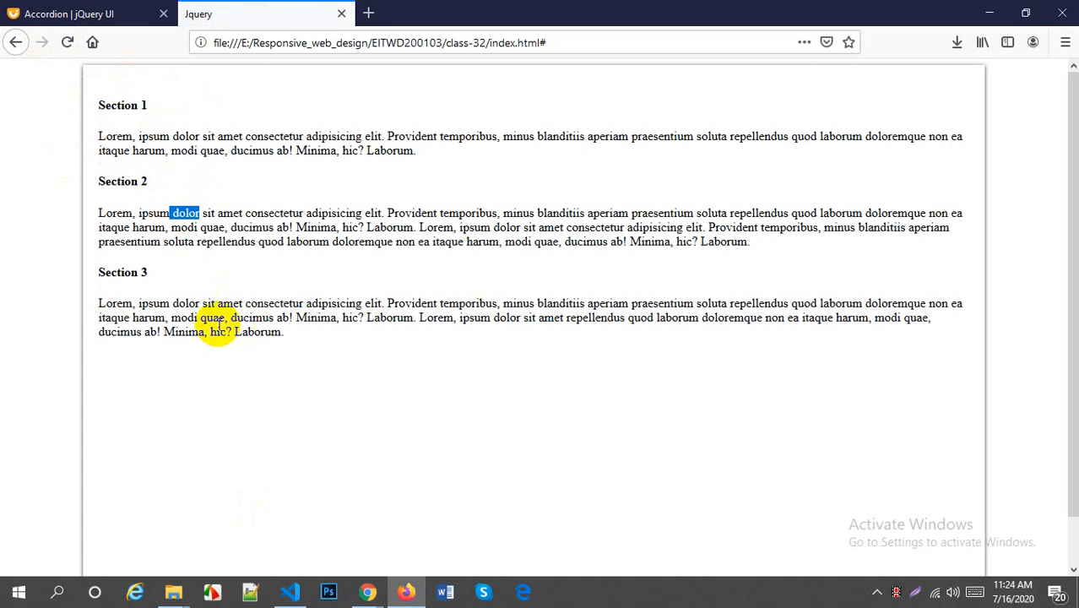
Step: Return from the Firefox preview to index.html and look over the three sections
click(290, 591)
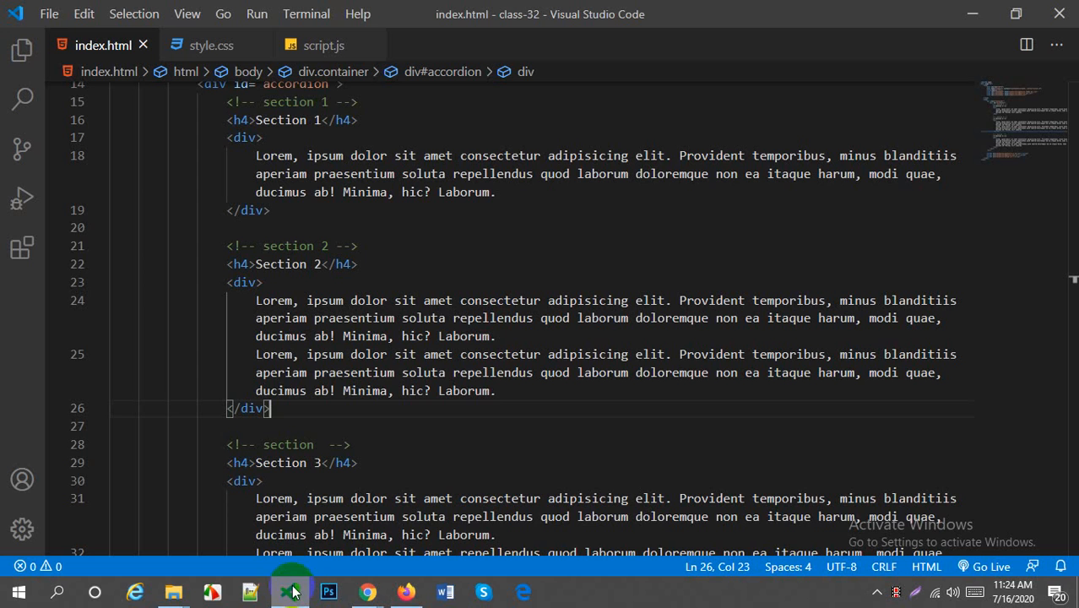
scroll(down, 3)
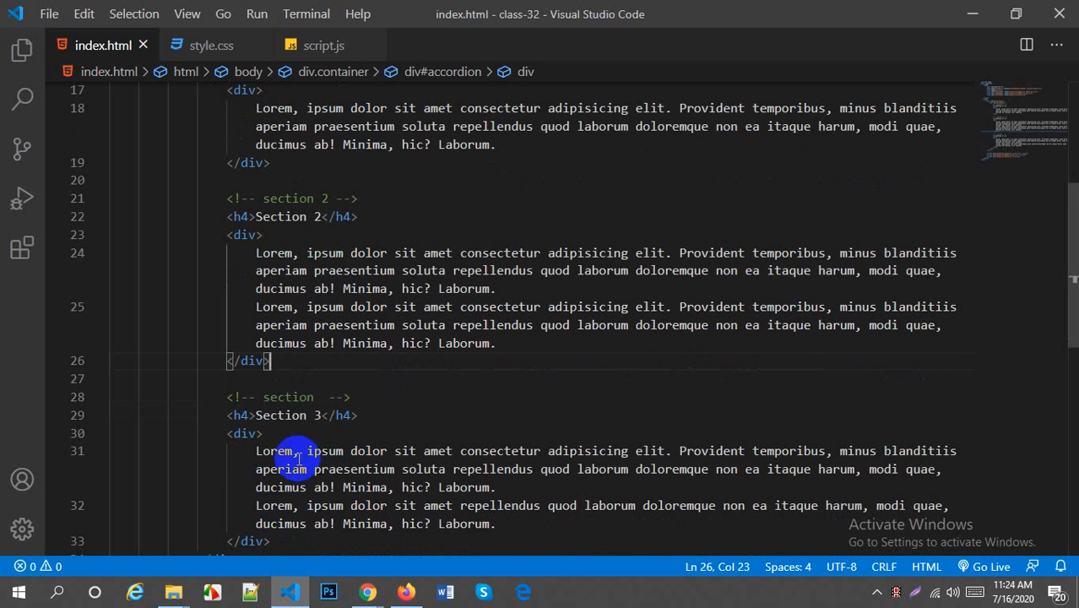
mouse_move(405, 592)
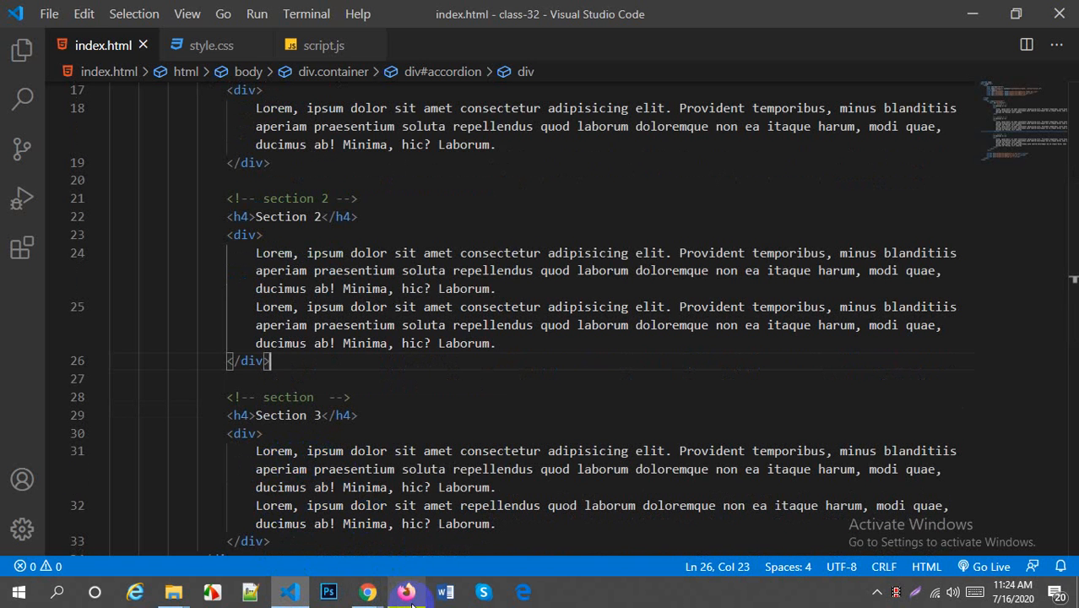
Step: In style.css add an h4 { } rule with margin settings so headings sit tight to their text
click(211, 44)
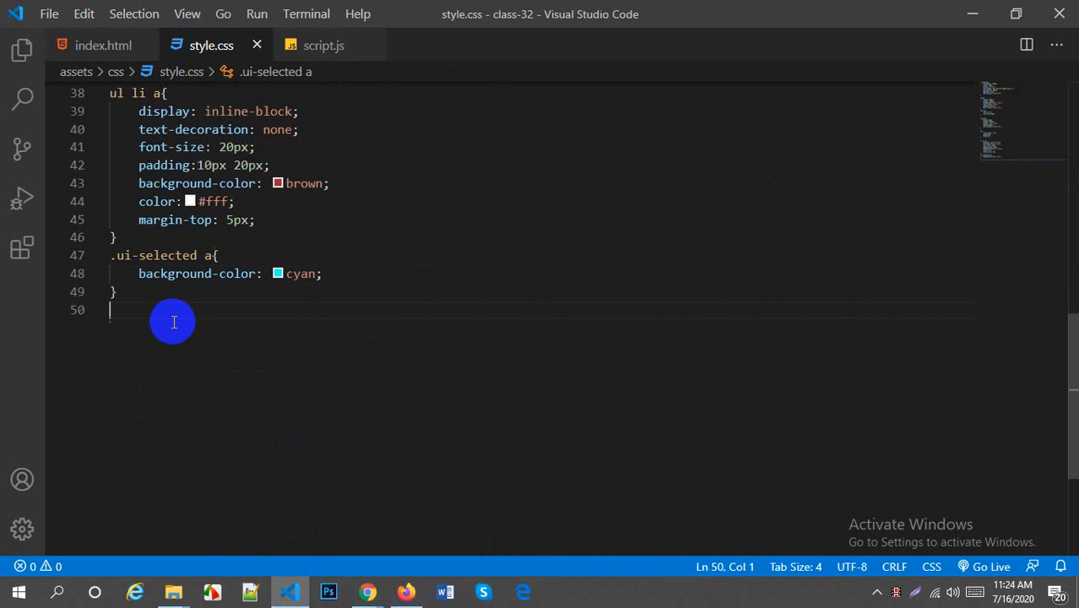
text(h4)
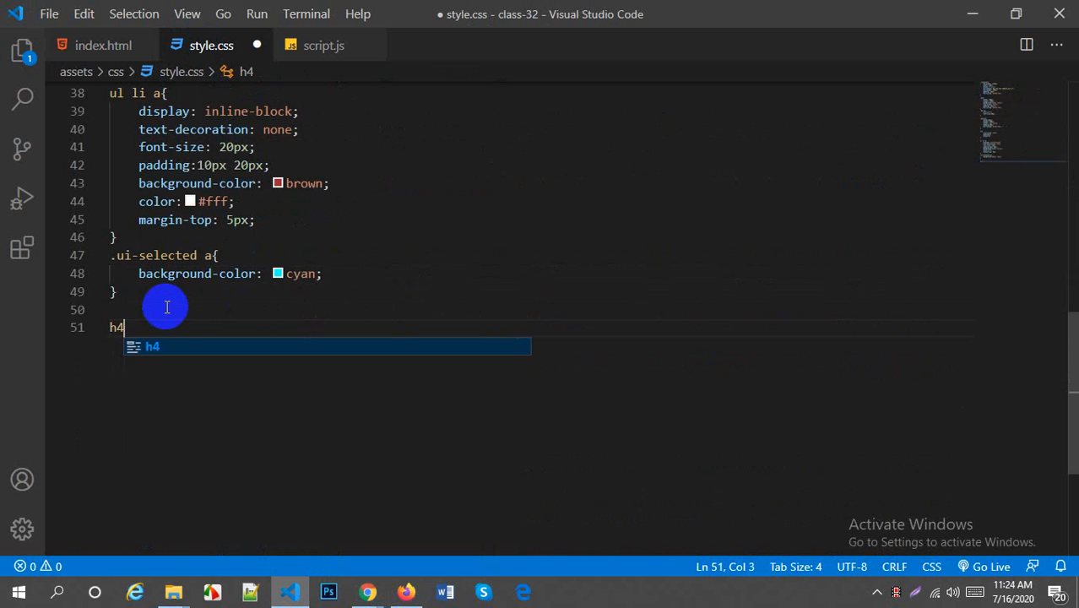
text({)
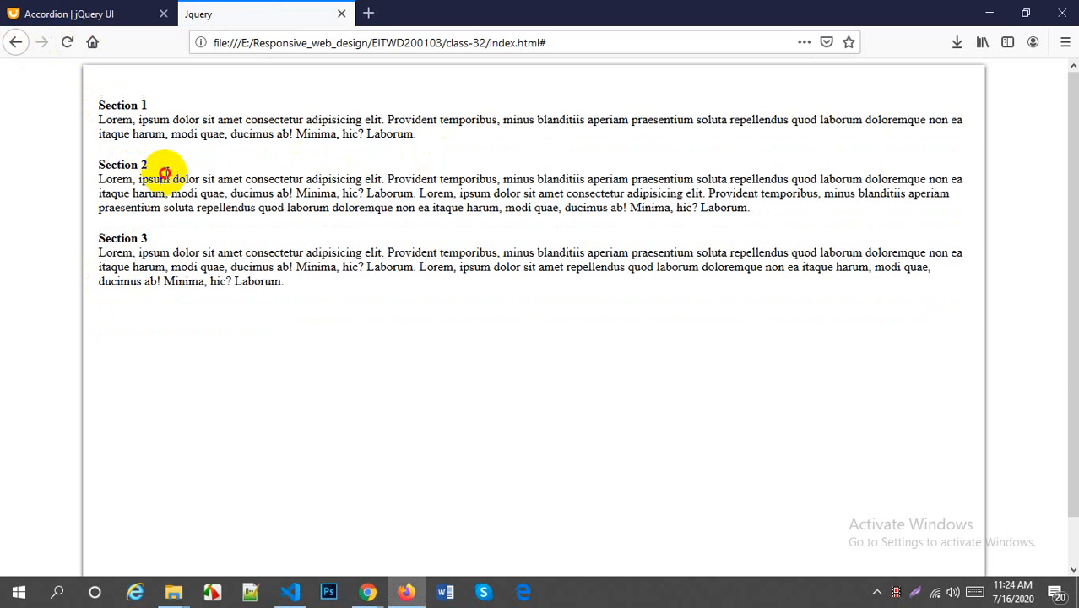
mouse_move(294, 587)
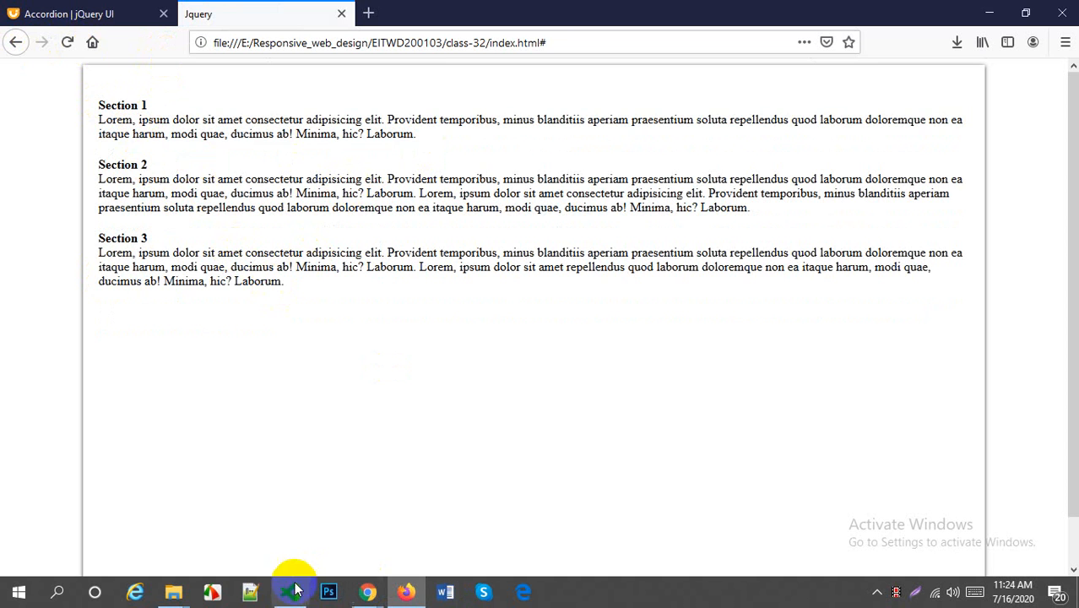
Step: View the jQuery UI accordion demo, then check the accordion container id in index.html
click(253, 13)
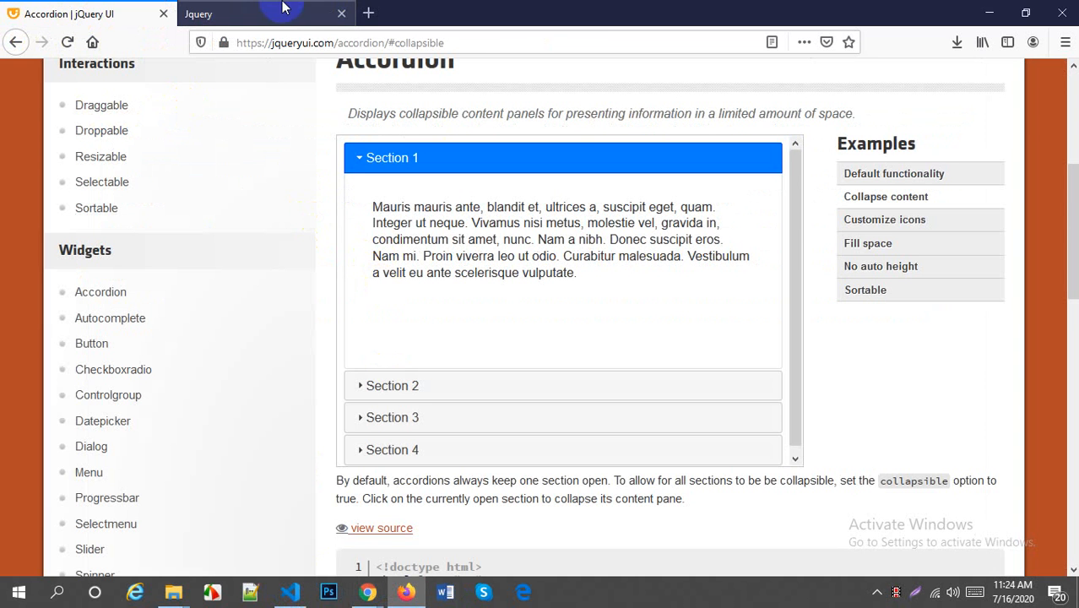
click(291, 592)
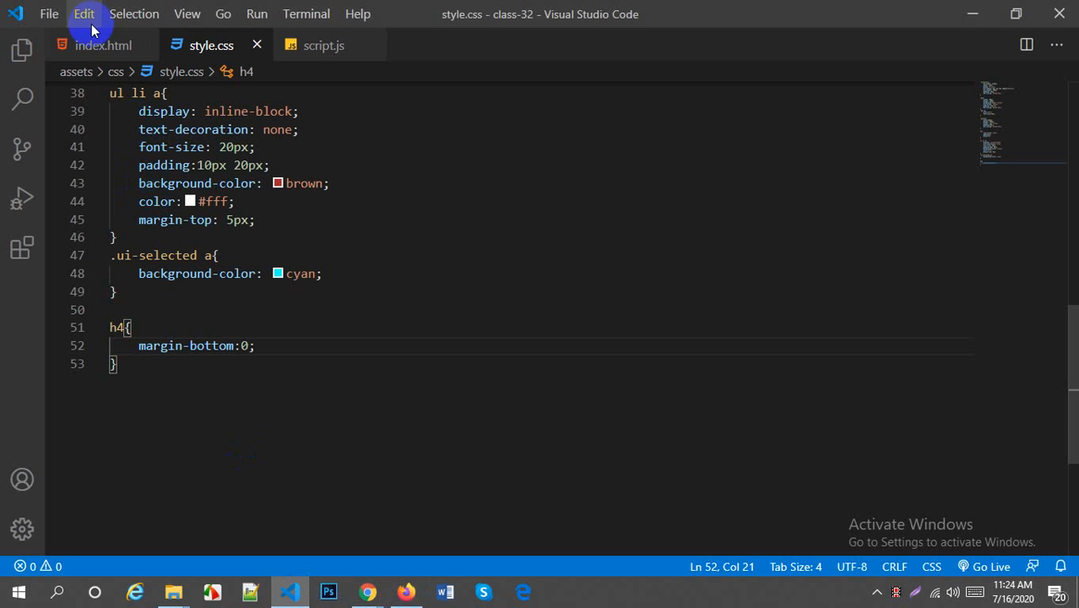
click(103, 44)
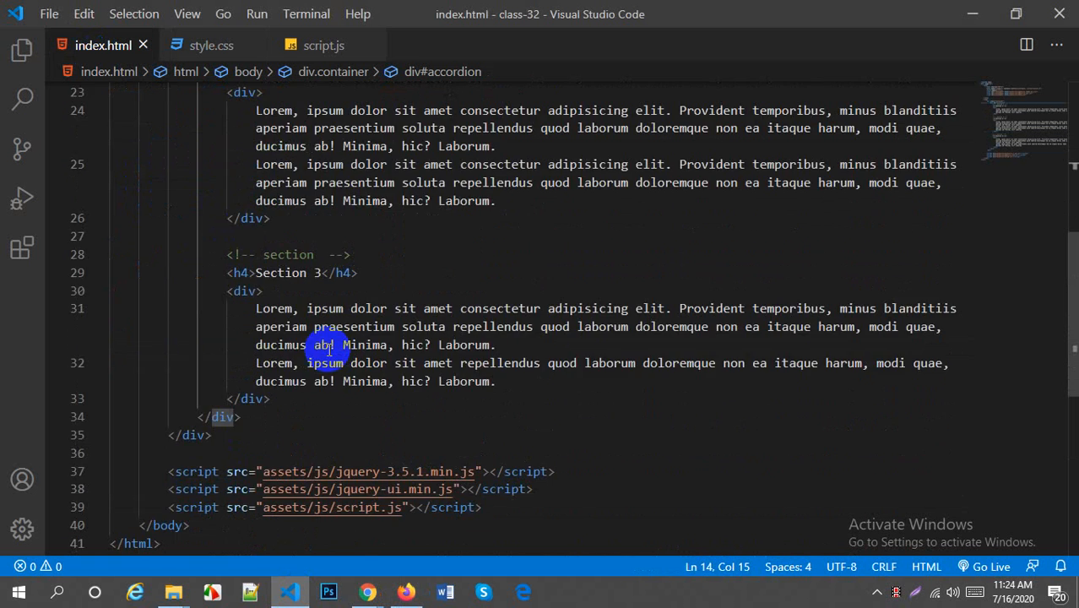
scroll(up, 3)
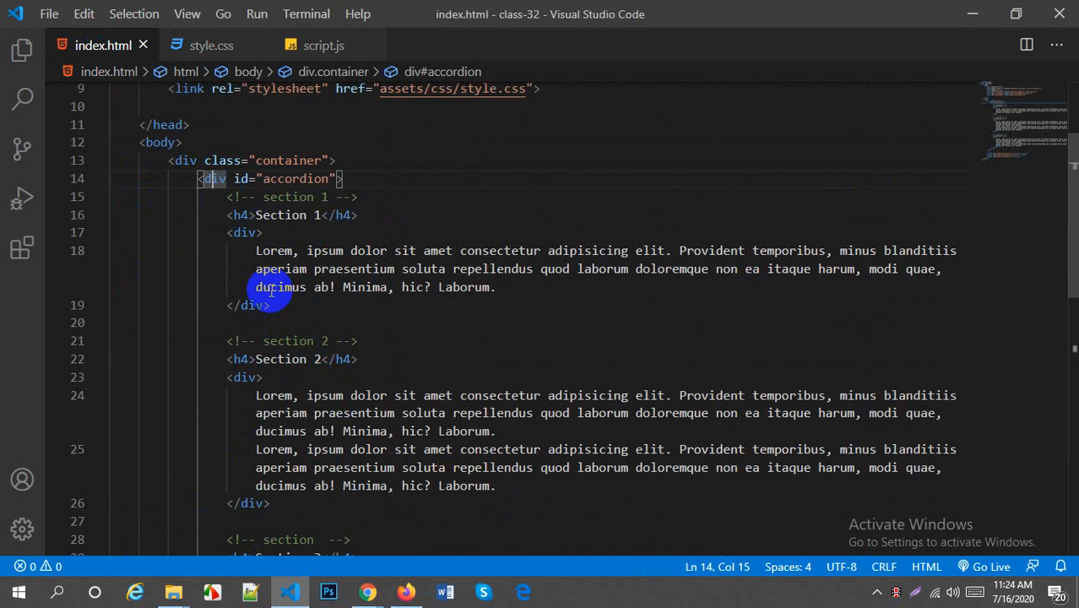
mouse_move(319, 260)
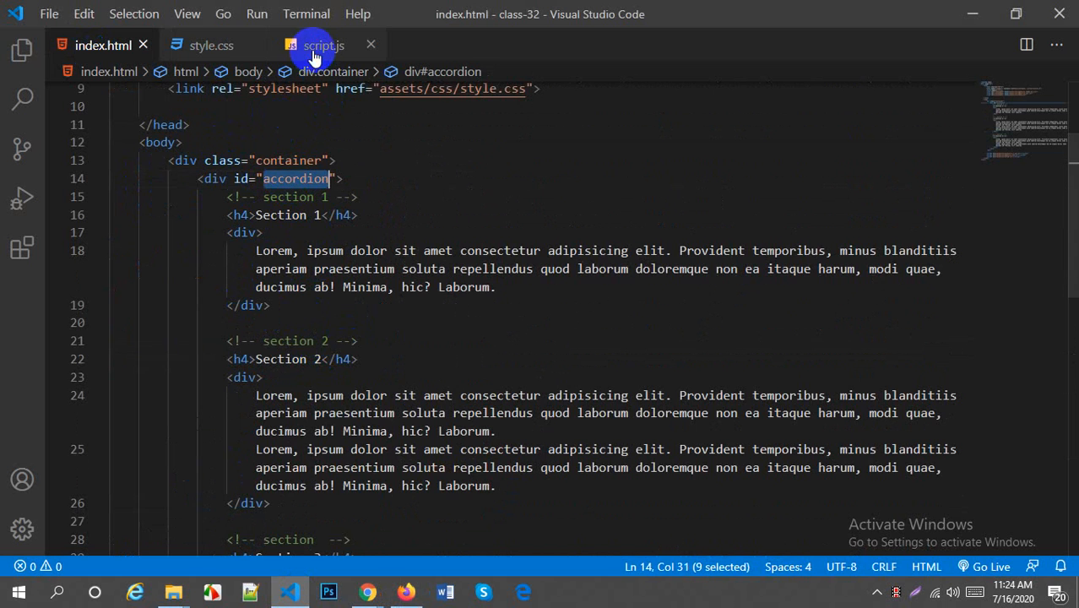
Step: In script.js add $("#accordion").accordion(); inside the document-ready callback
click(324, 44)
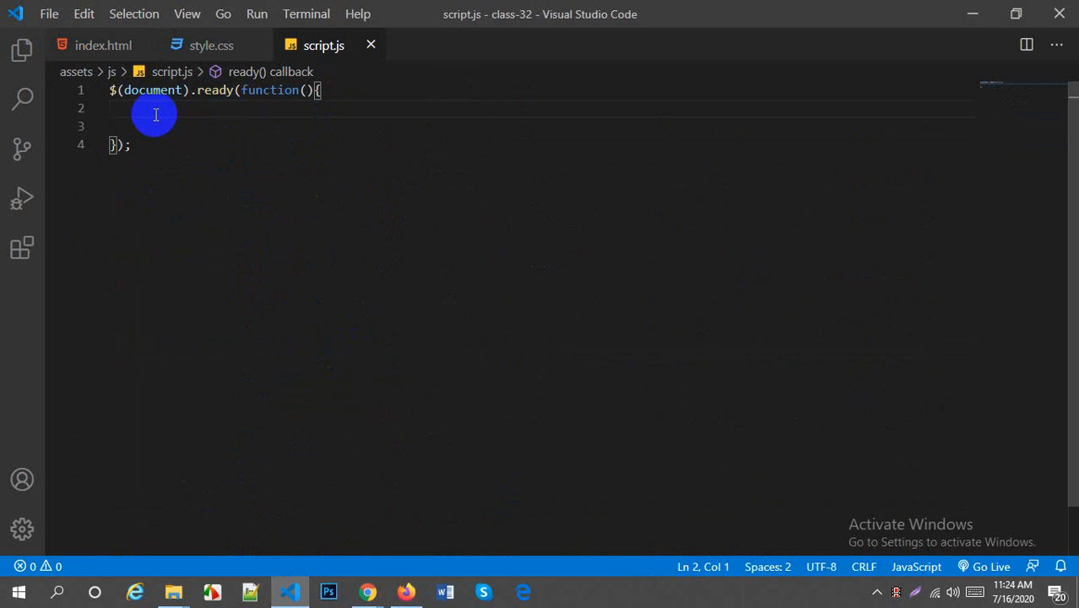
text($(""))
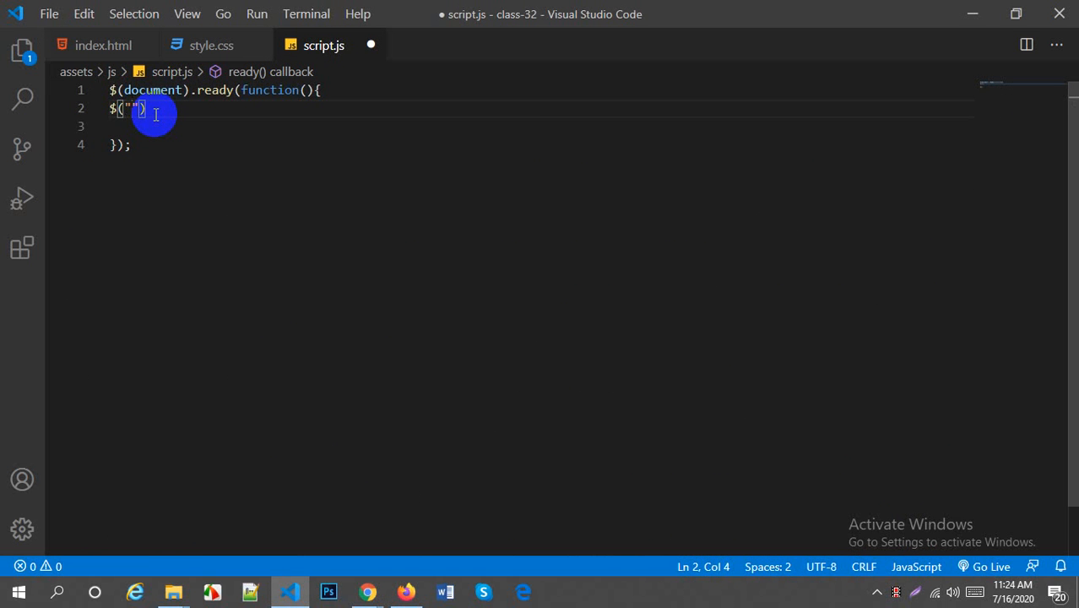
text(#accordion)
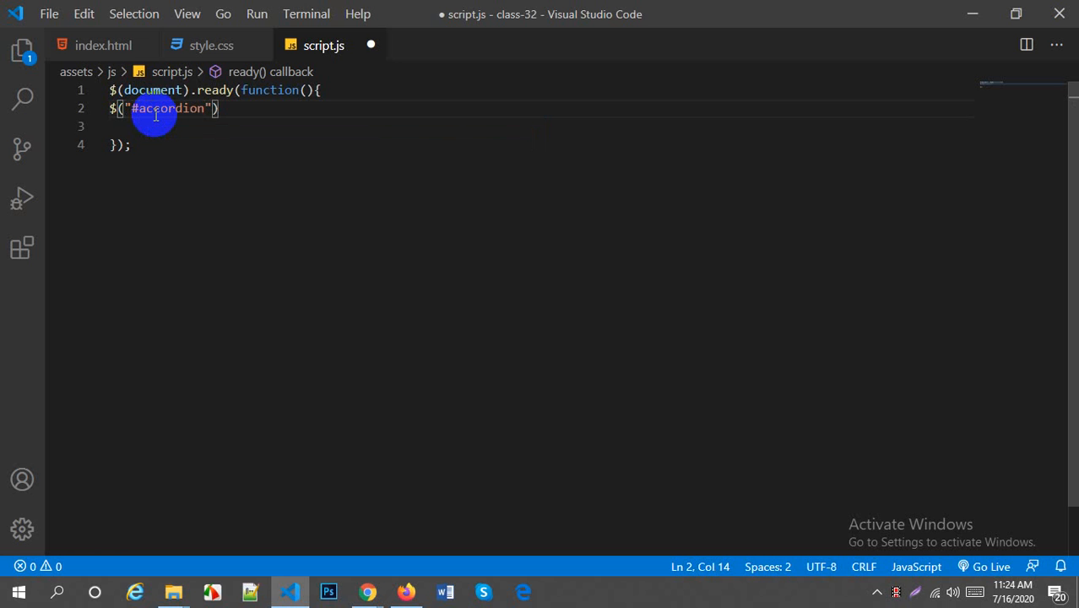
text(.)
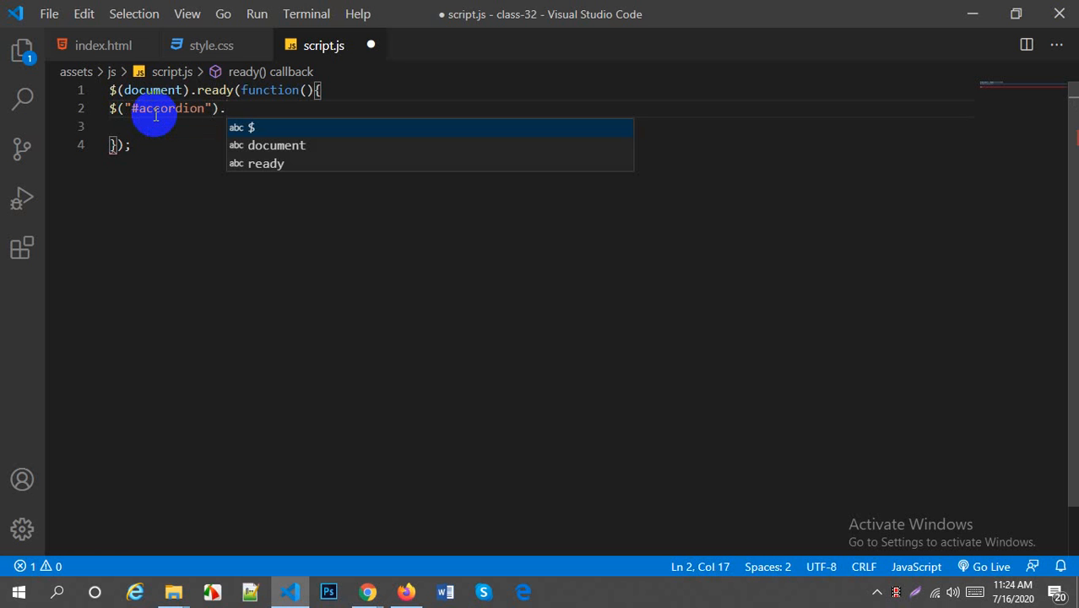
text(ac)
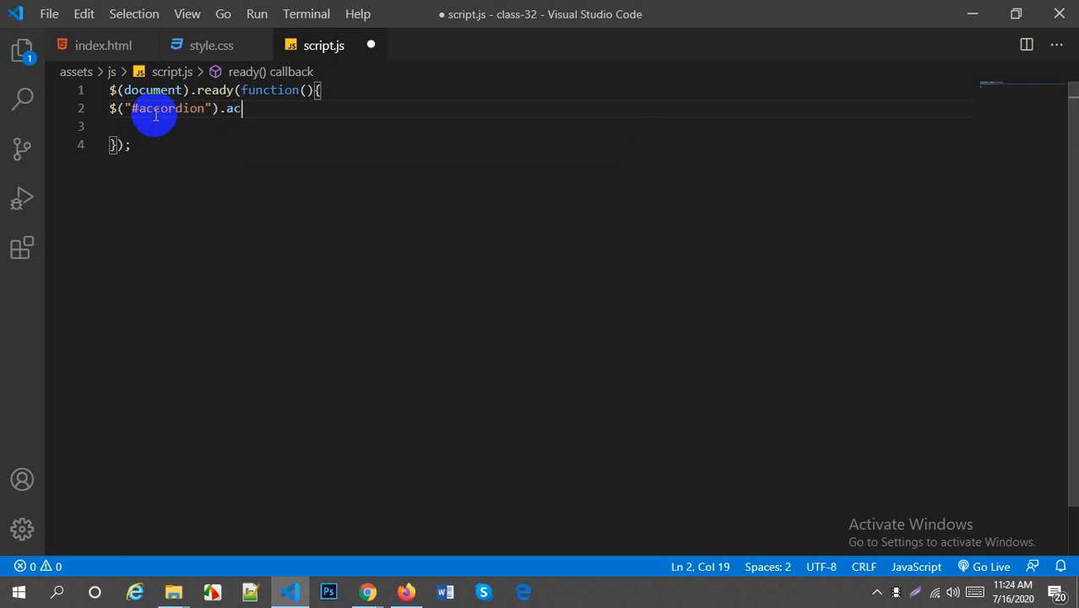
text(cordion)
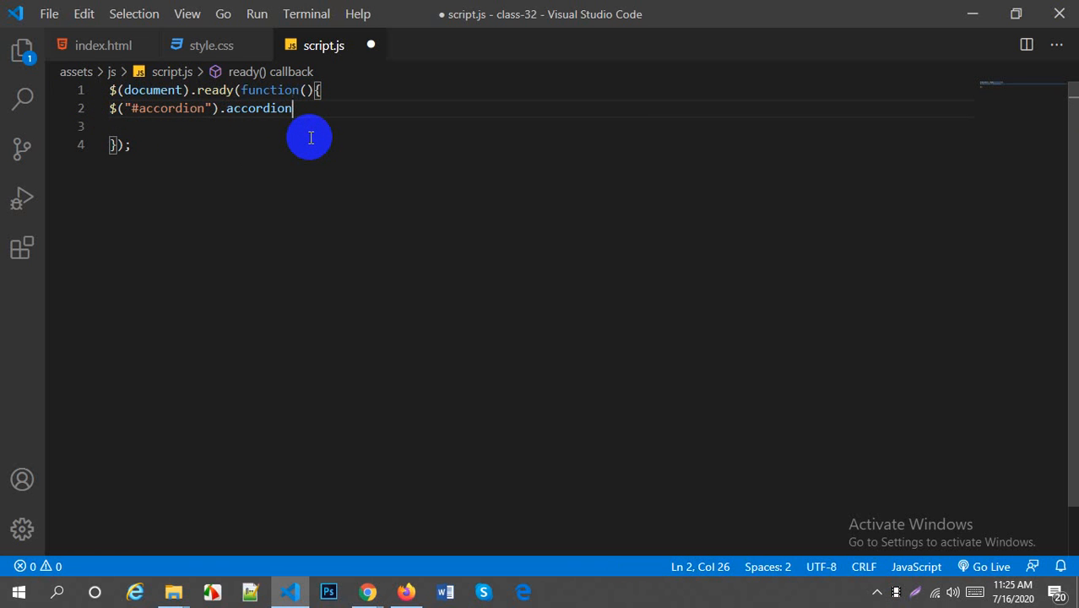
text(())
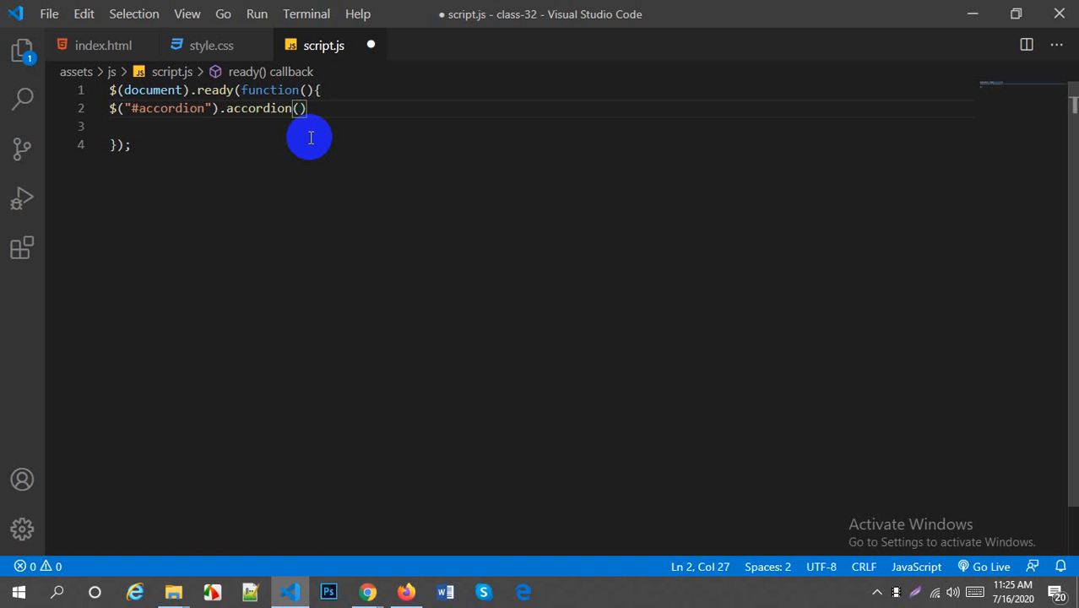
text(;)
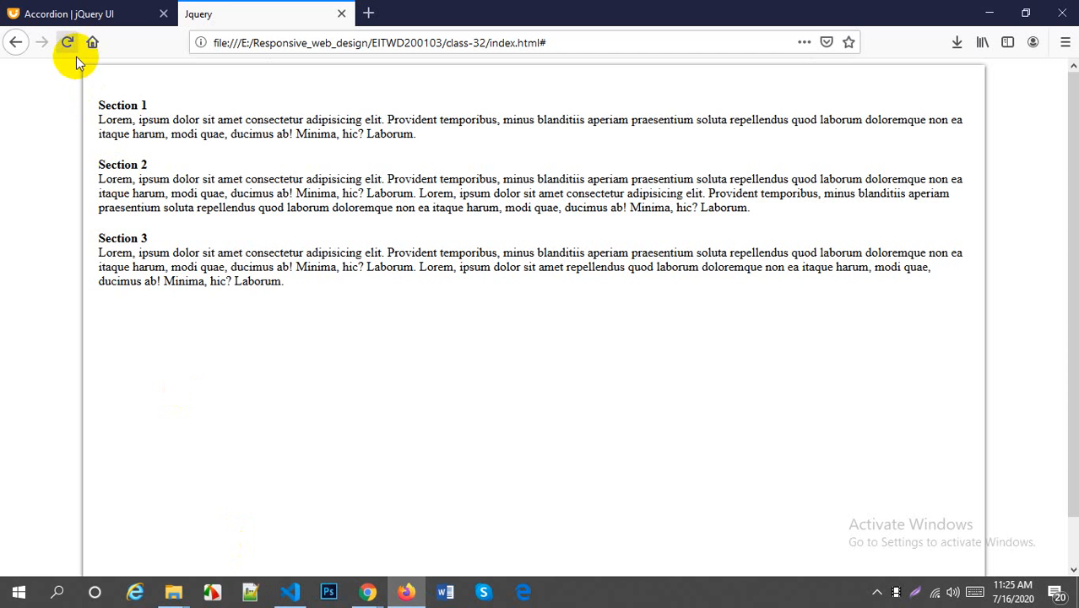
Step: Reload the local page in Firefox to see the three sections render as a jQuery UI accordion
click(68, 42)
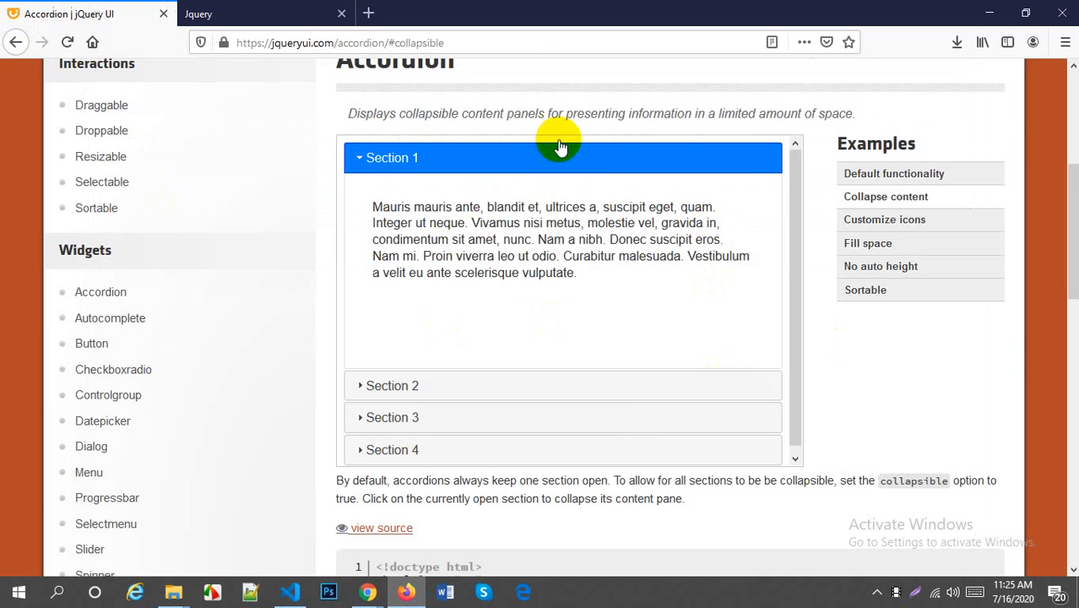
click(265, 13)
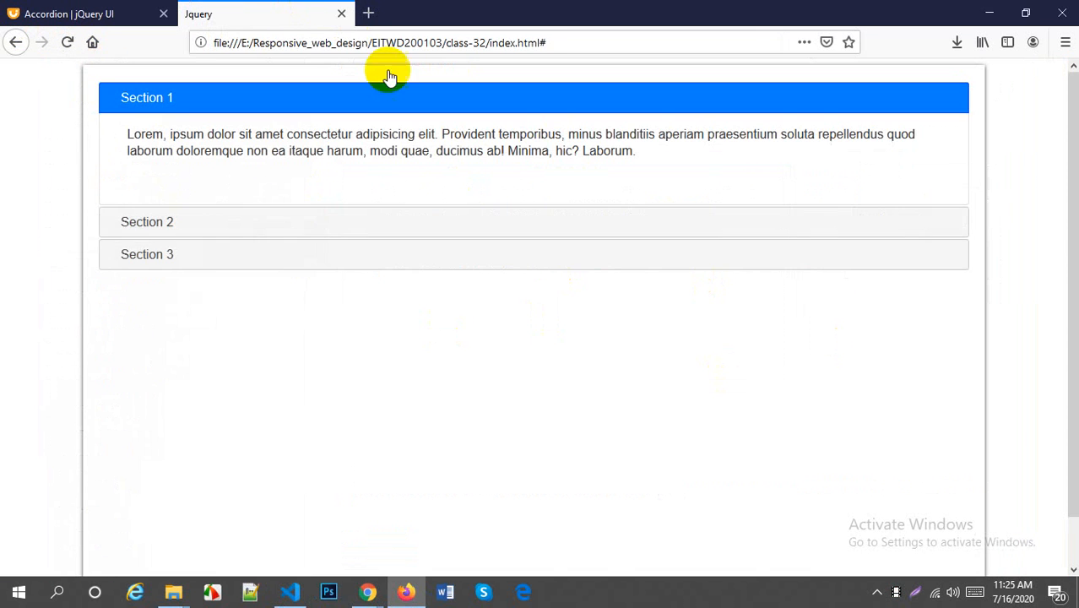
mouse_move(261, 101)
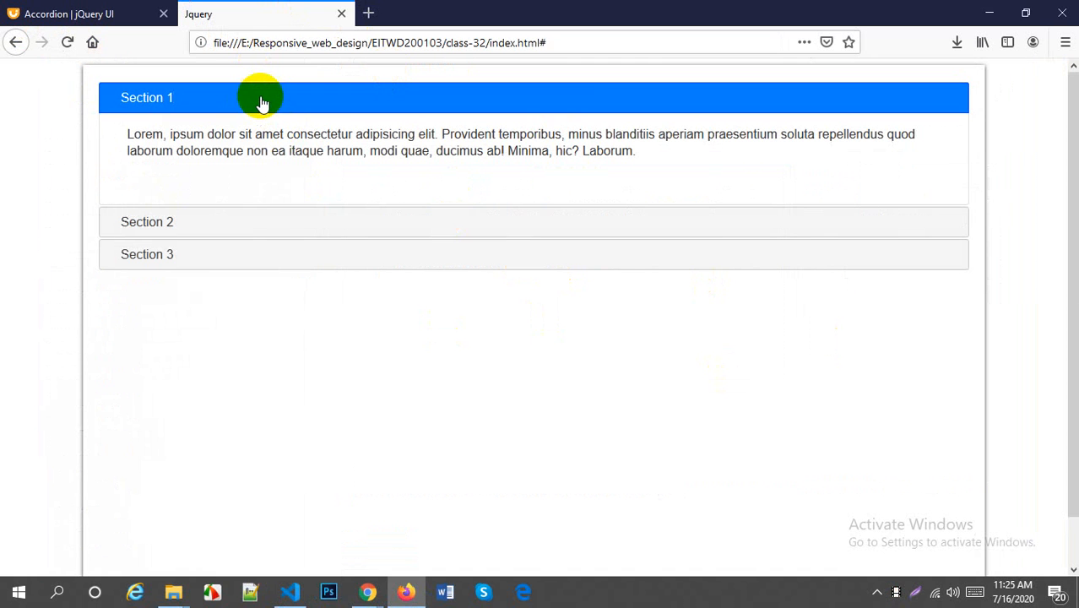
mouse_move(312, 221)
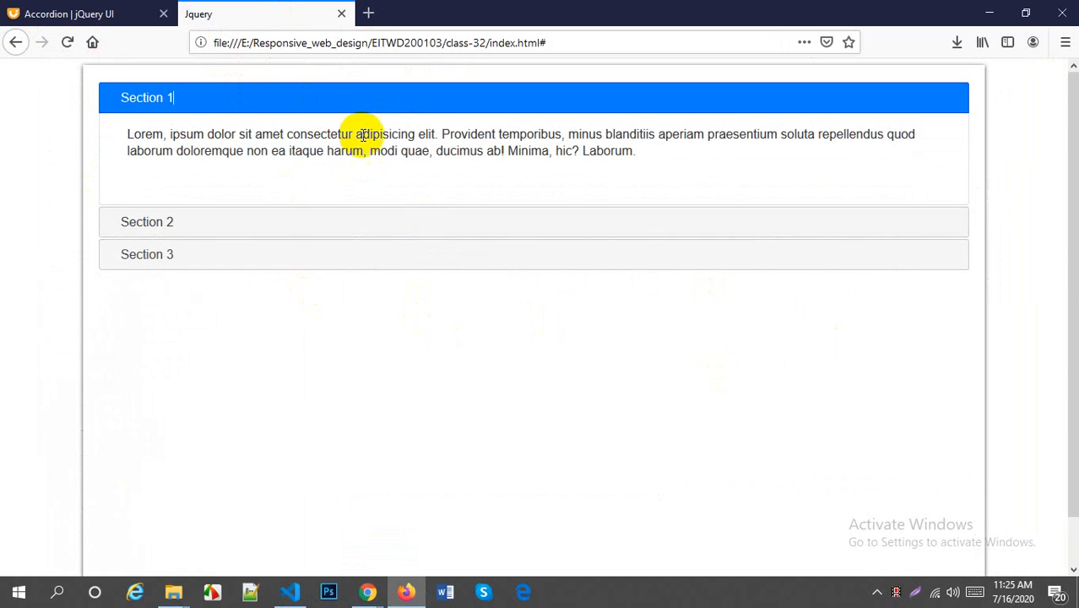
mouse_move(347, 517)
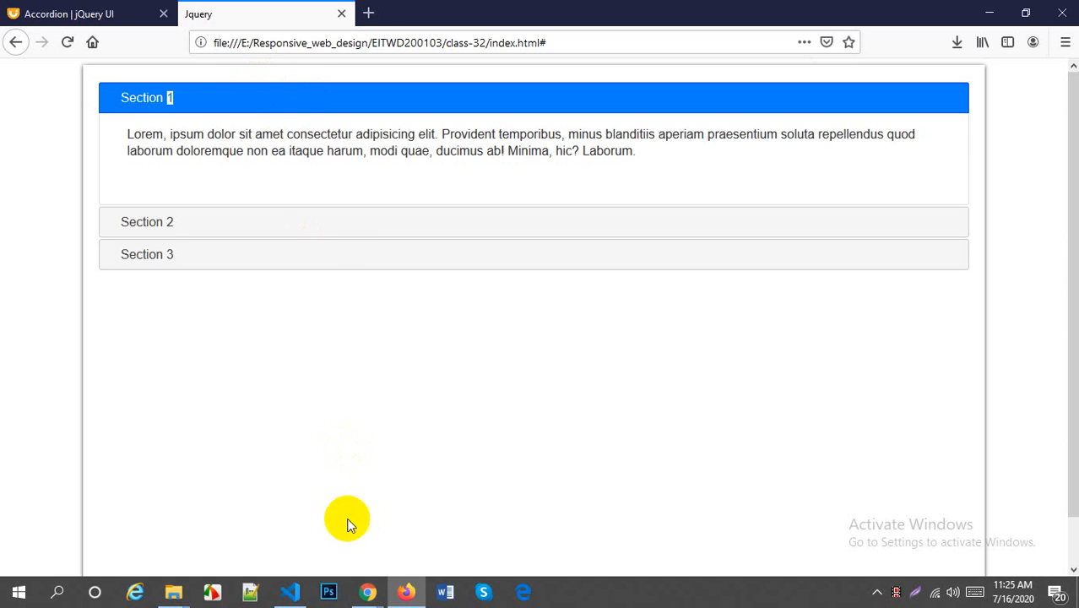
click(291, 592)
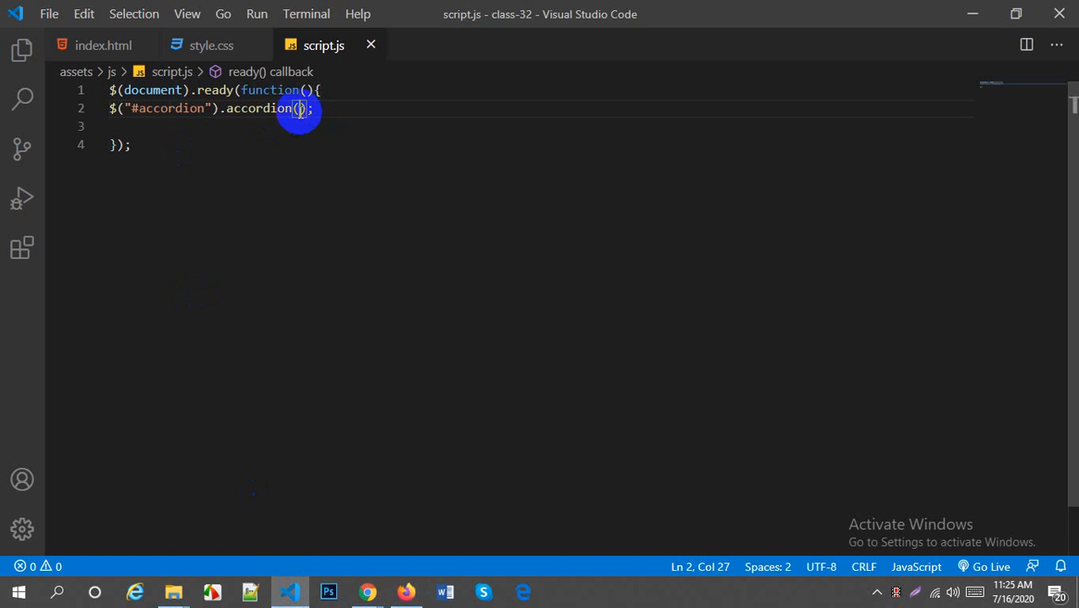
Step: Pass {collapsible:true} as the options object to the accordion() call
text({)
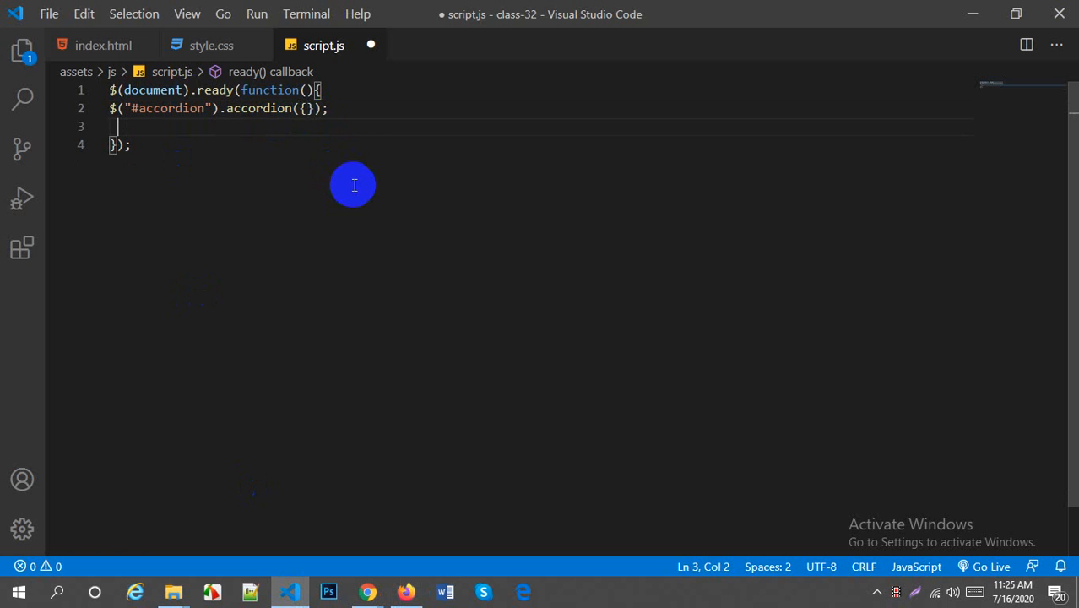
click(306, 108)
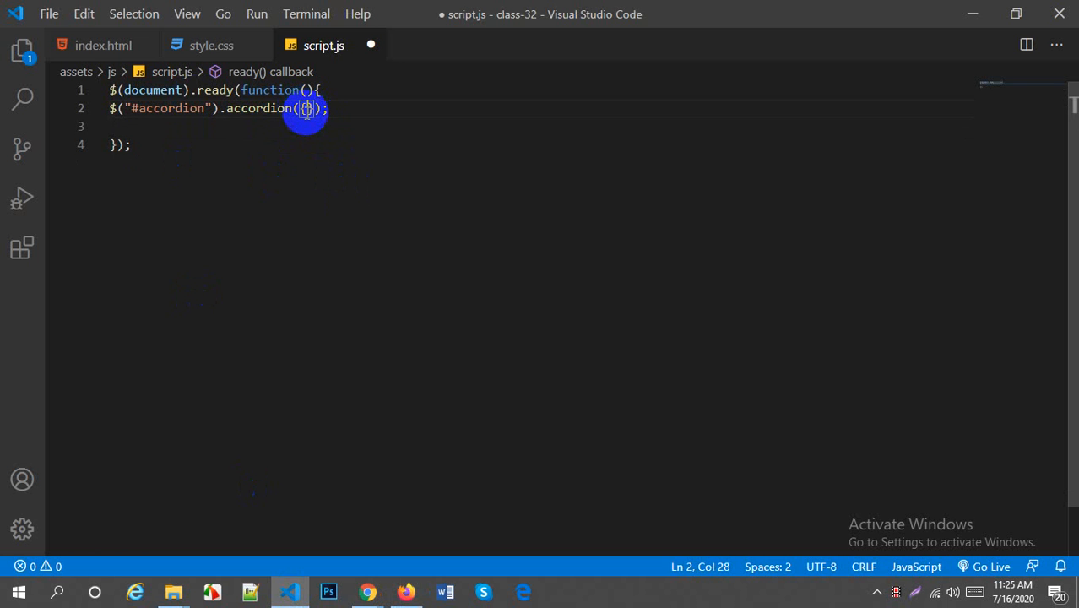
text(coll)
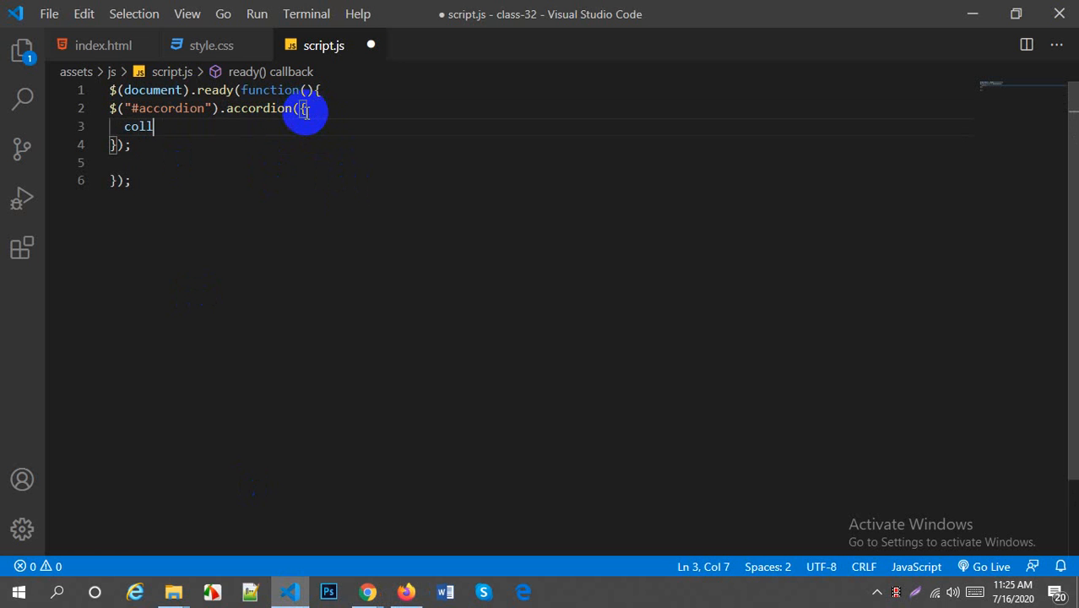
text(apsi)
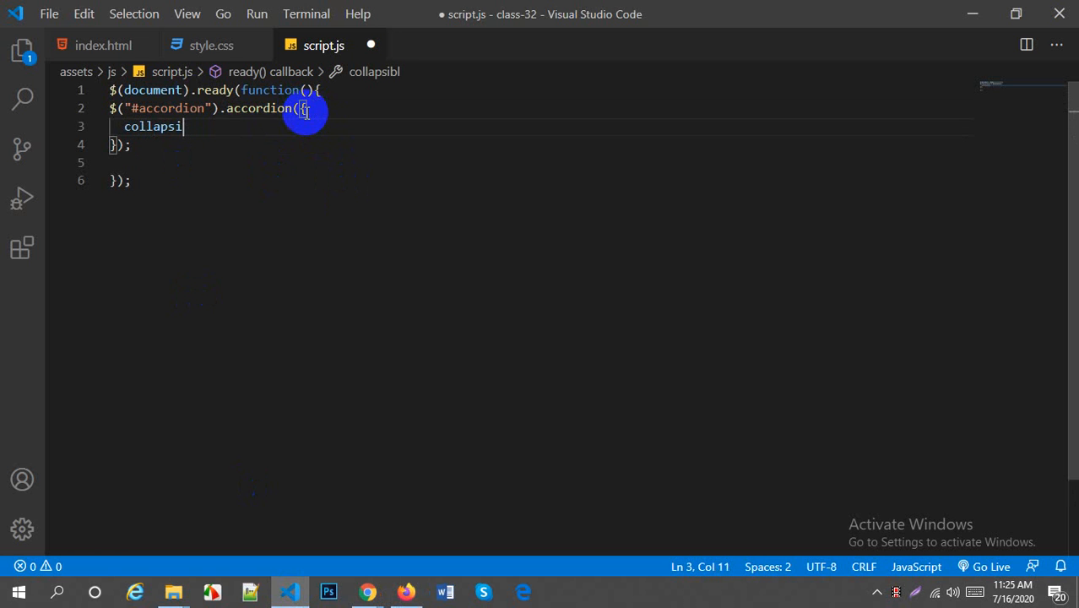
text(ble)
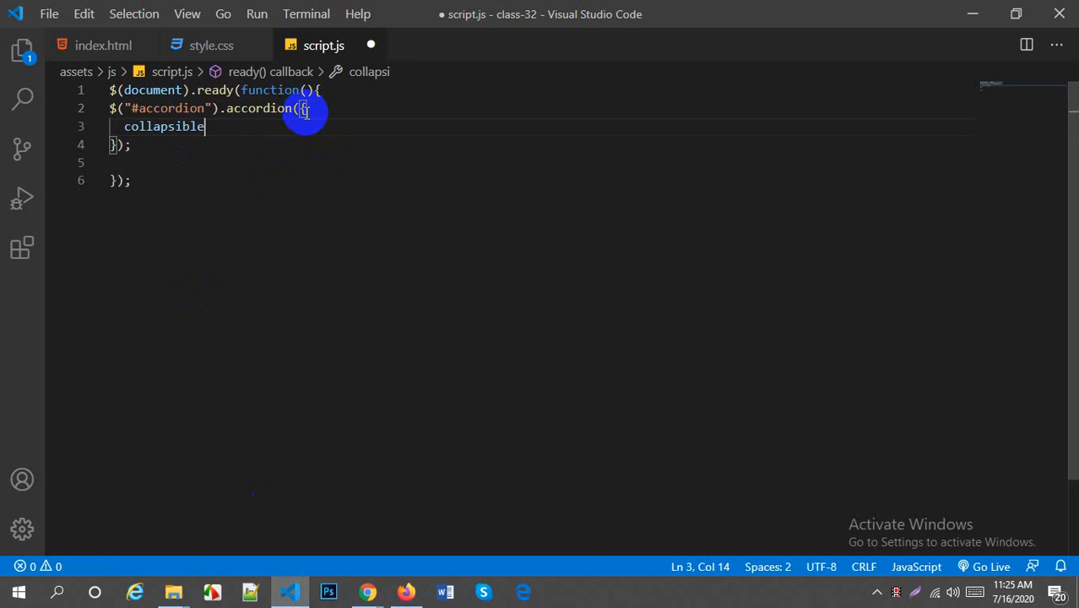
text(:true)
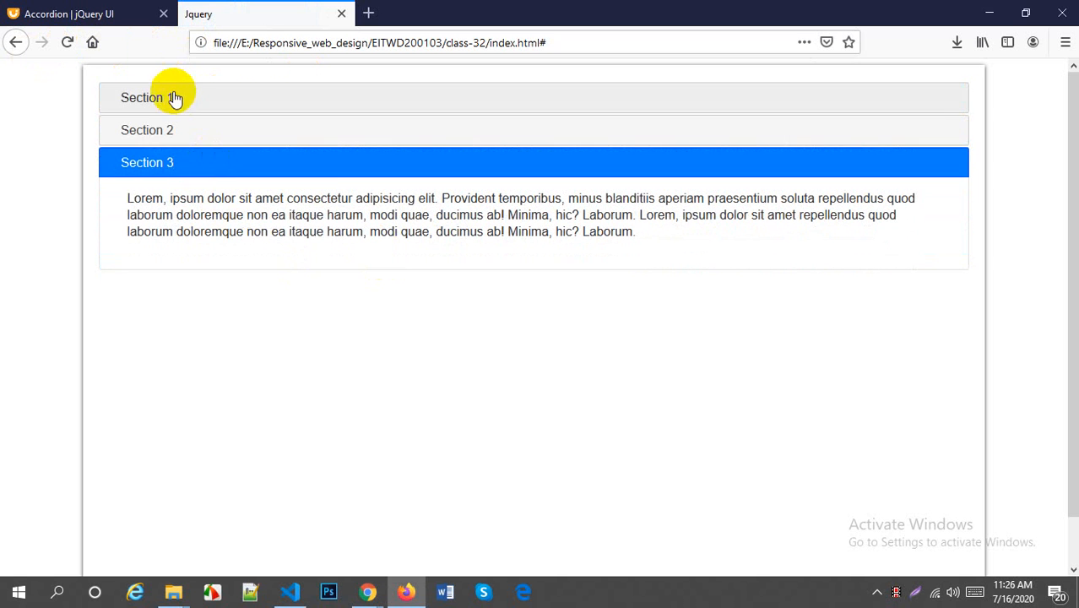
mouse_move(383, 203)
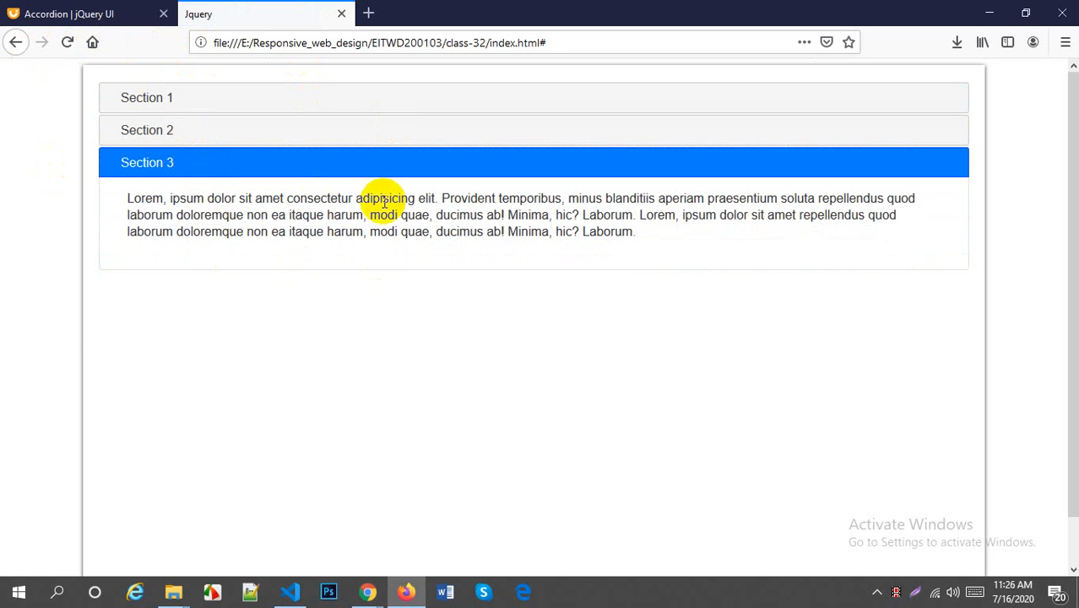